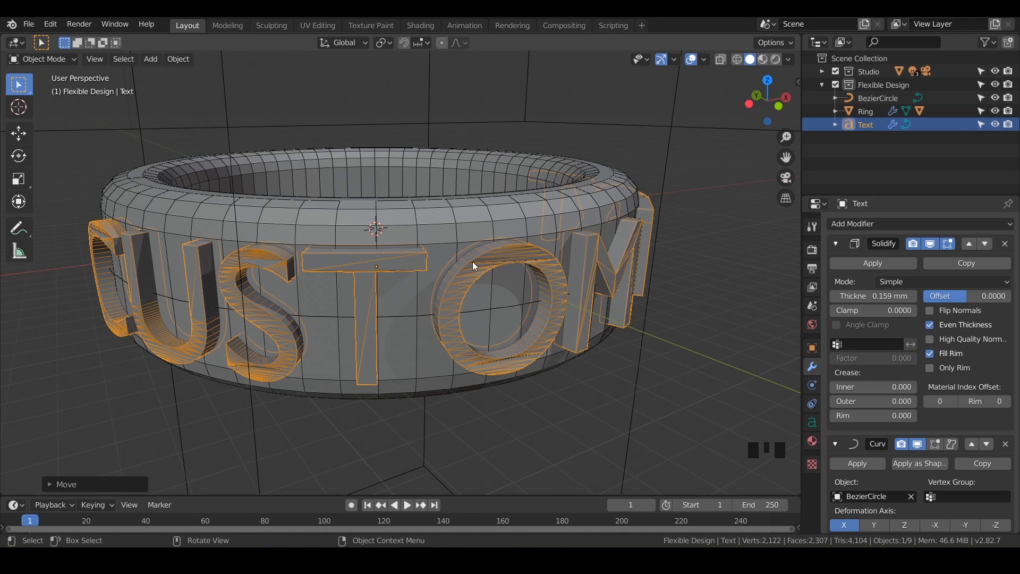
mouse_move(466, 277)
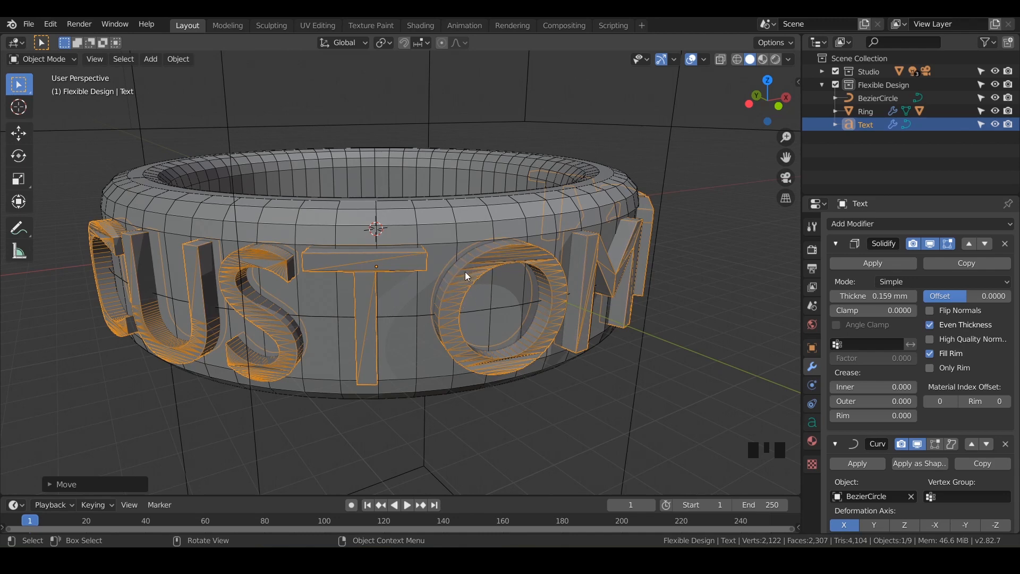
mouse_move(511, 275)
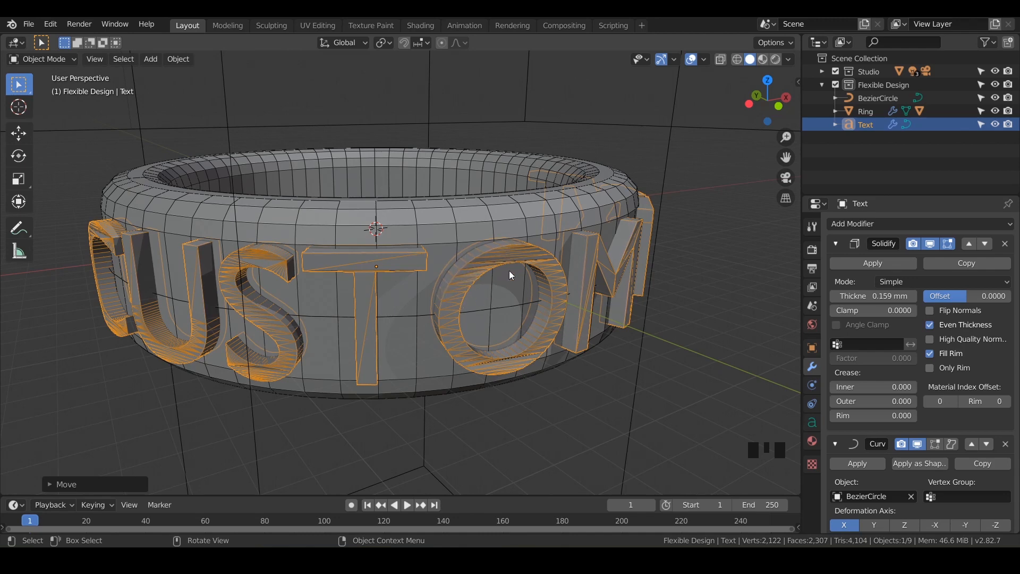
mouse_move(502, 289)
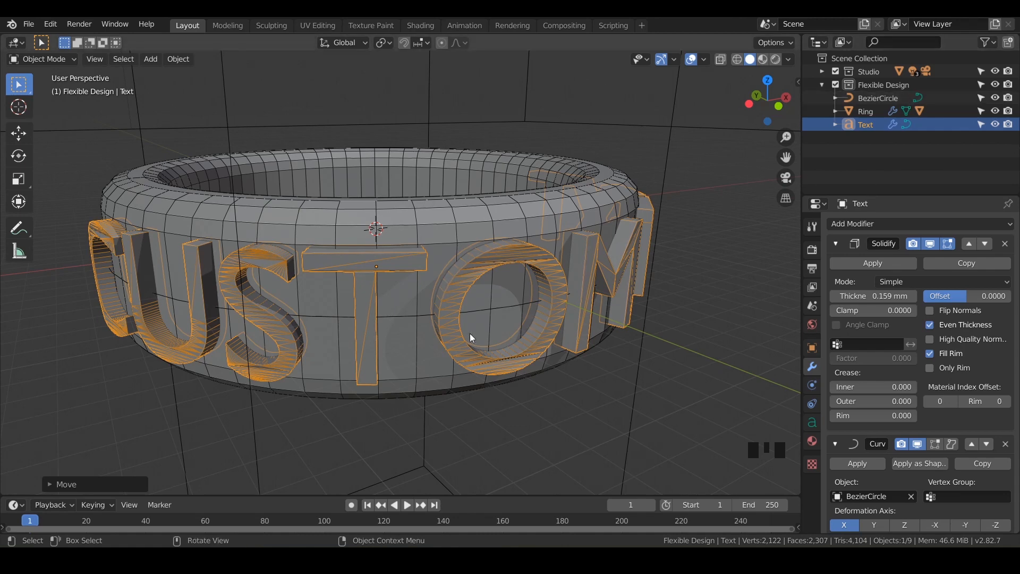
- Parent the Text and BezierCircle objects to the Ring so they form one hierarchy
left_click(865, 111)
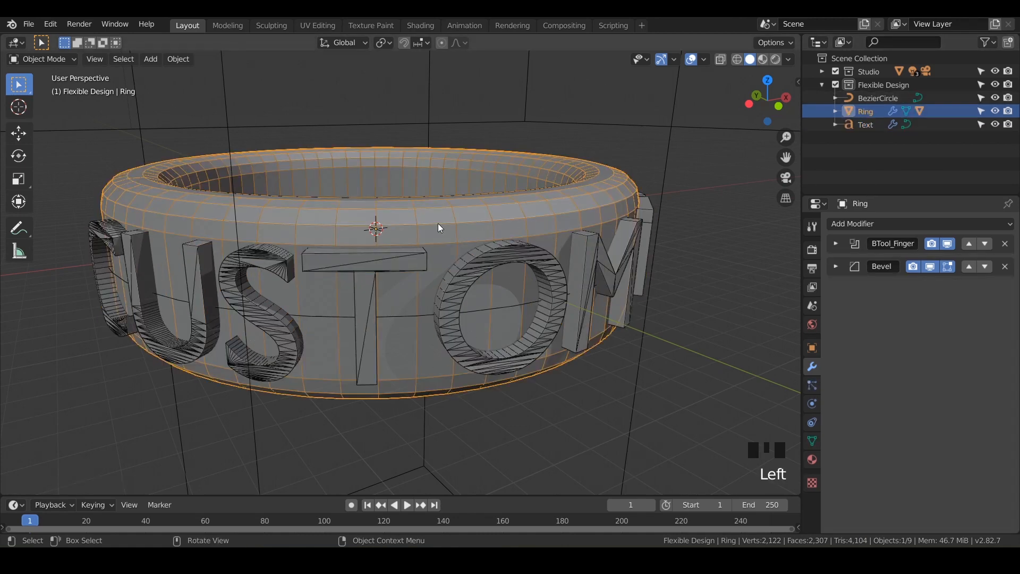
mouse_move(451, 233)
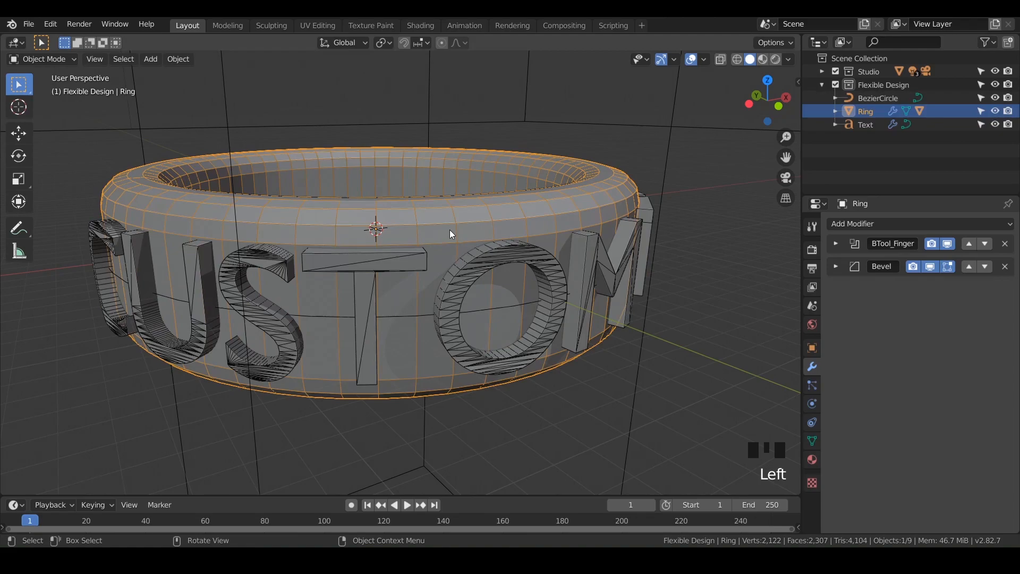
key("g")
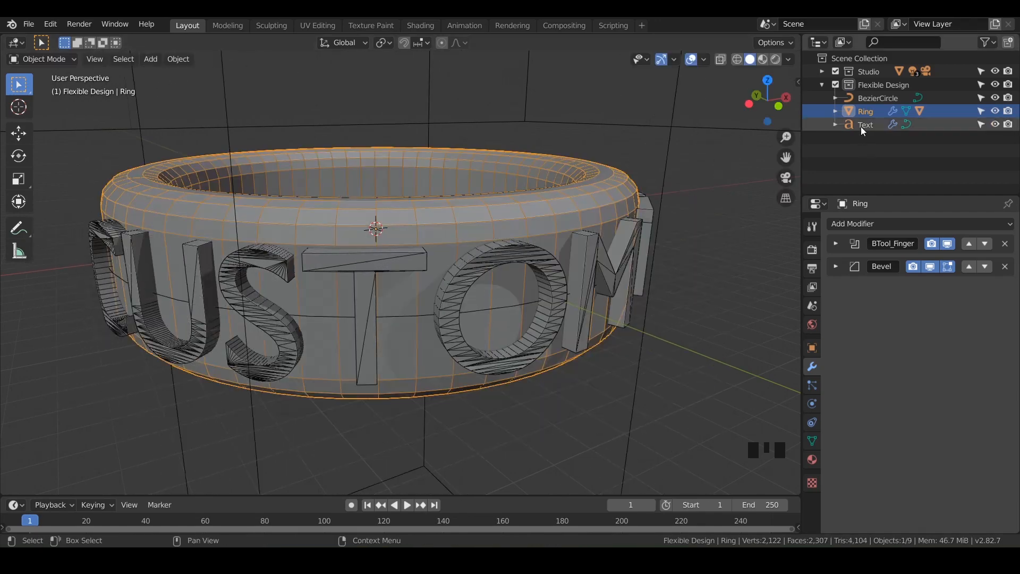
left_click(865, 124)
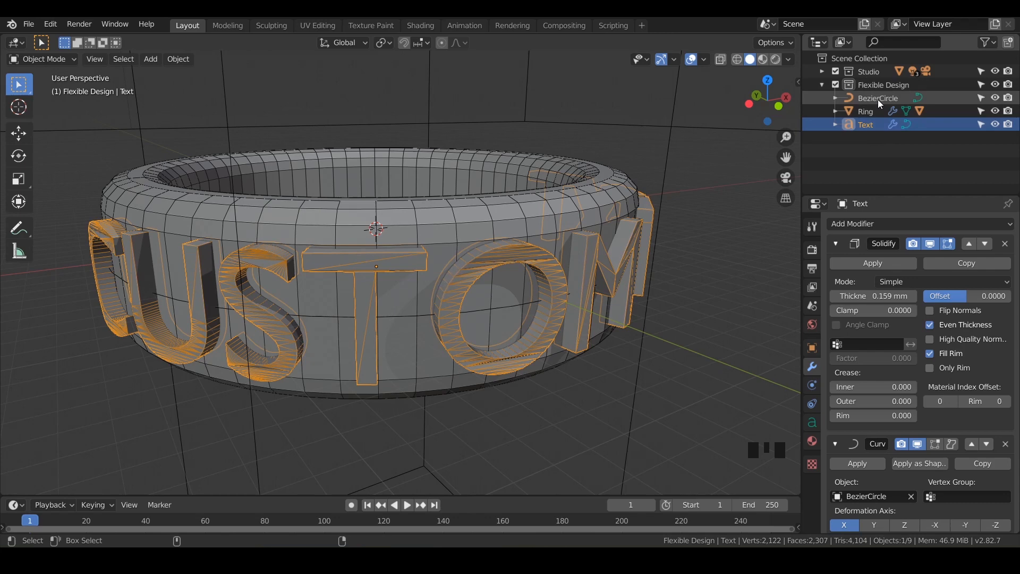
left_click(879, 98)
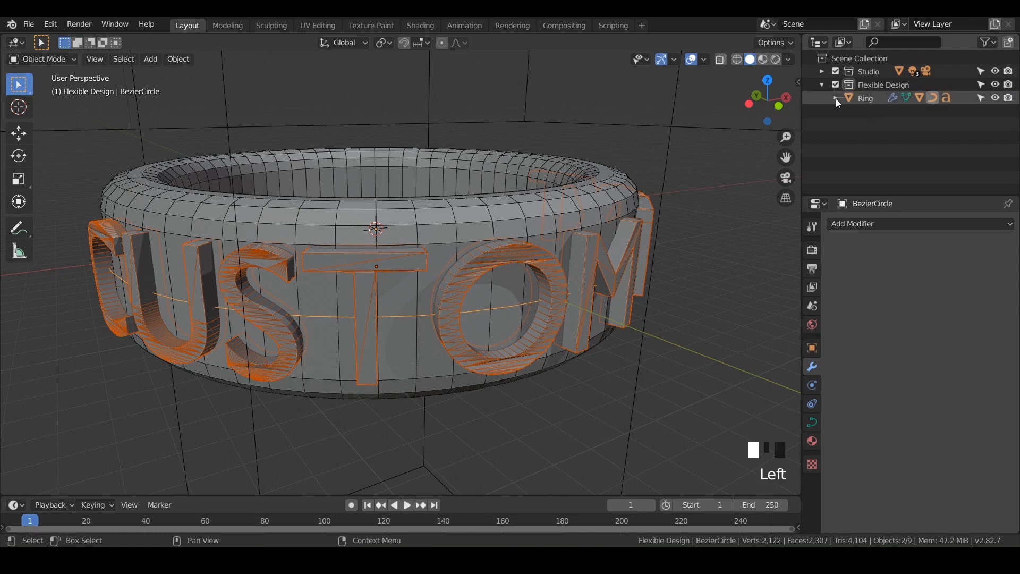
- Expand Ring in the Outliner and check the Finger cutter and Text children, leaving Ring selected
left_click(838, 98)
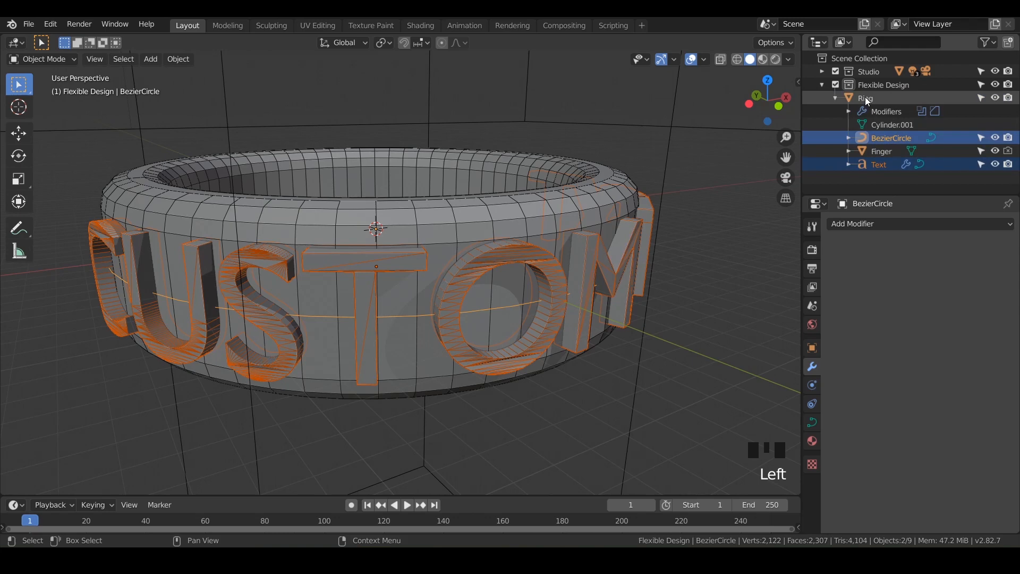
left_click(881, 151)
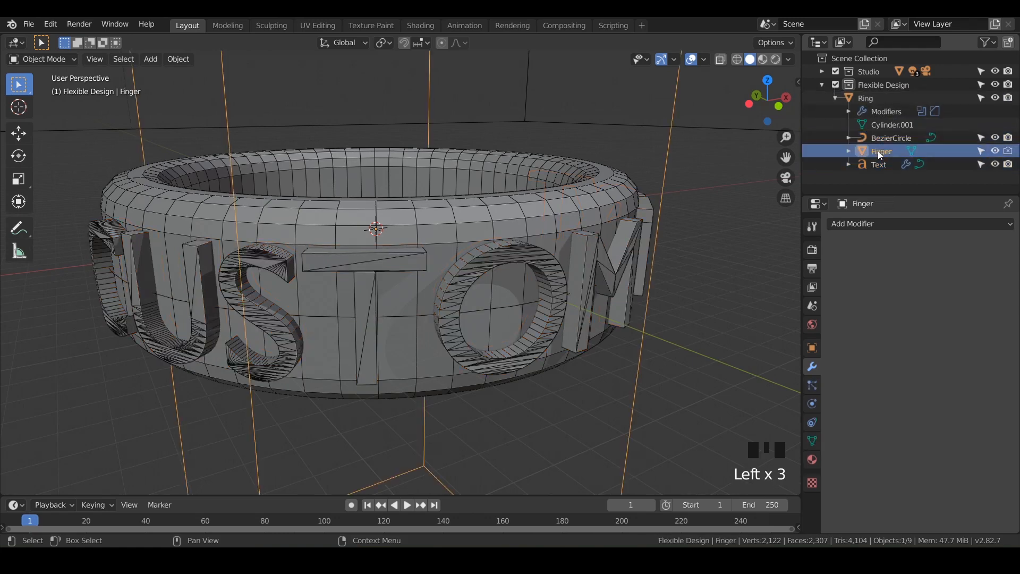
left_click(878, 164)
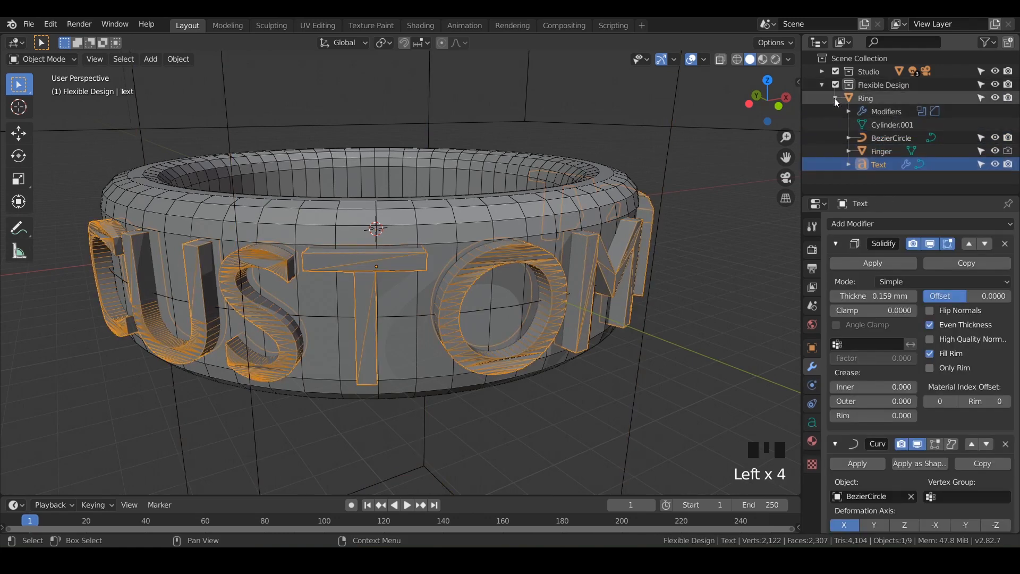
left_click(865, 98)
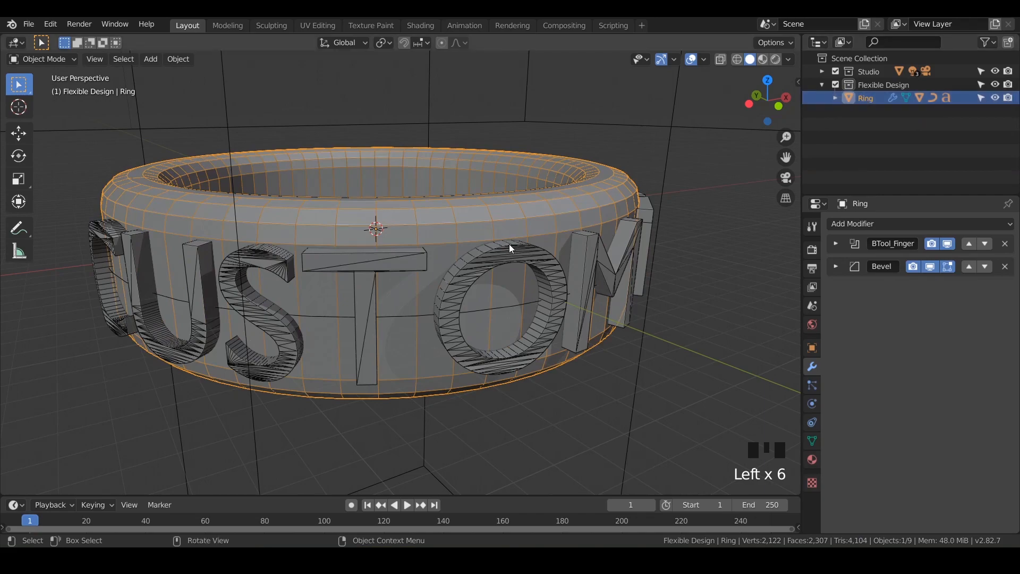
- Clear the Ring's location so it sits at the world origin with its CUSTOM lettering
key("g")
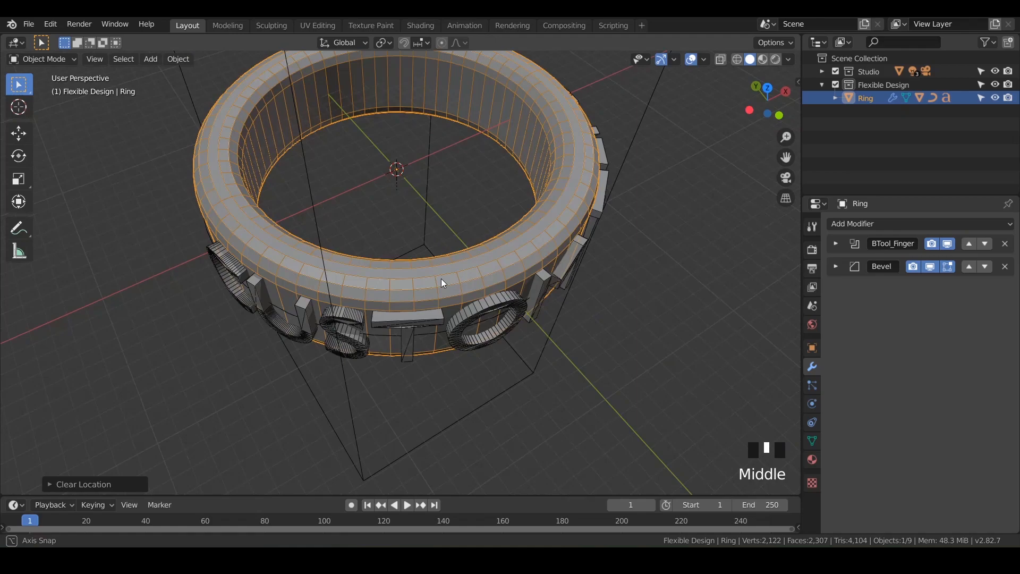
left_click_drag(443, 282, 521, 235)
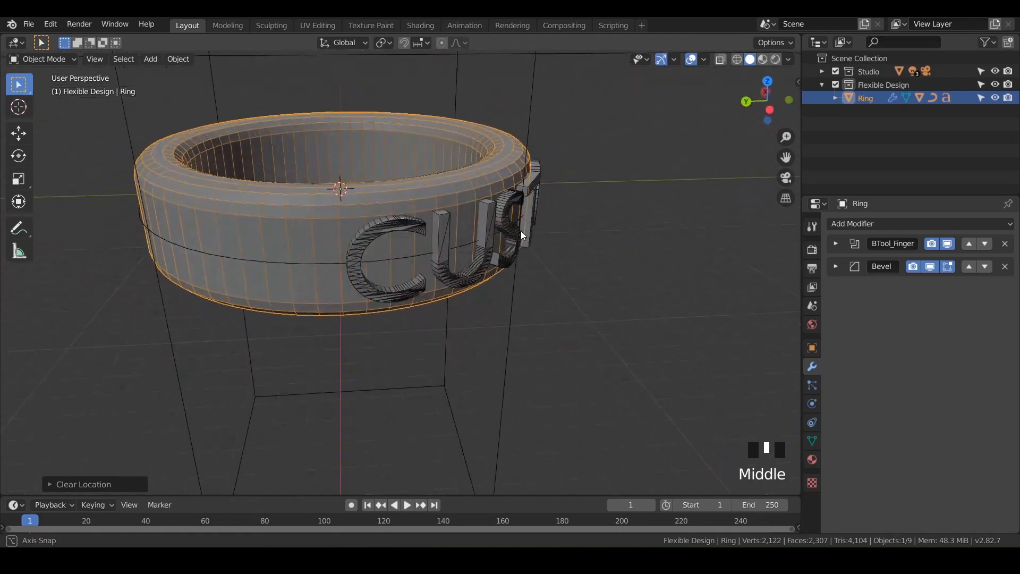
left_click_drag(521, 235, 481, 228)
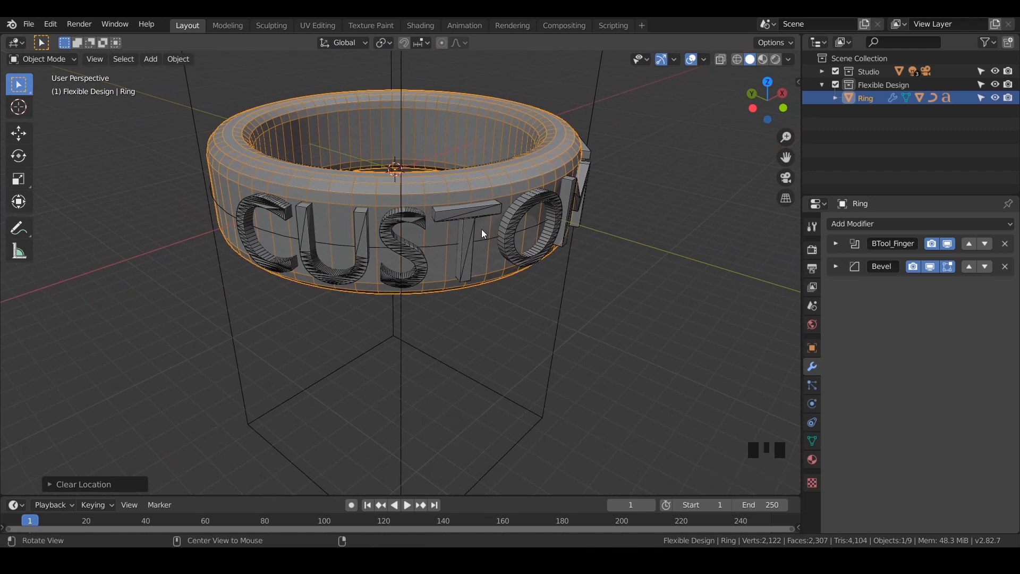
left_click_drag(481, 235, 501, 243)
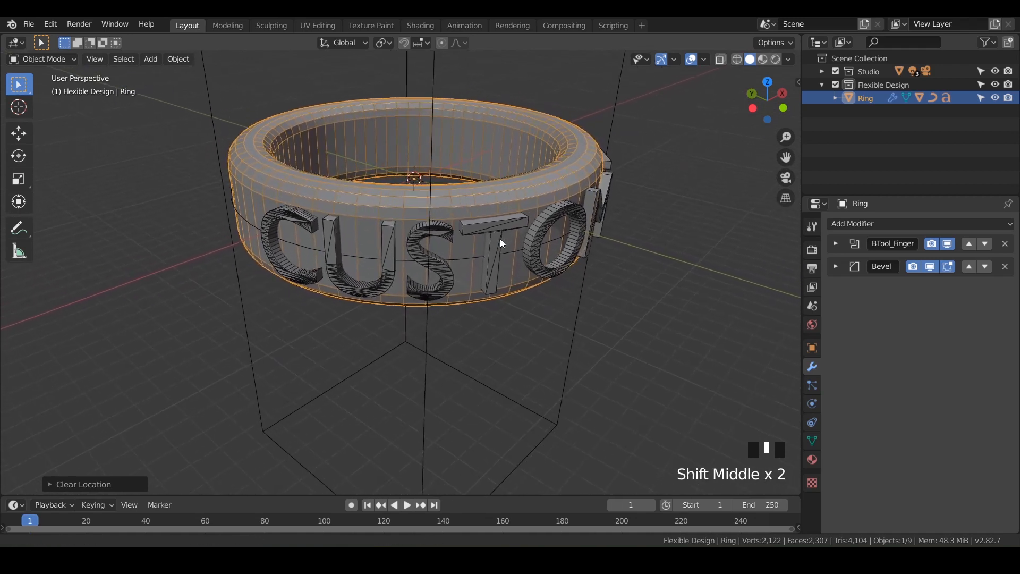
left_click_drag(501, 244, 511, 235)
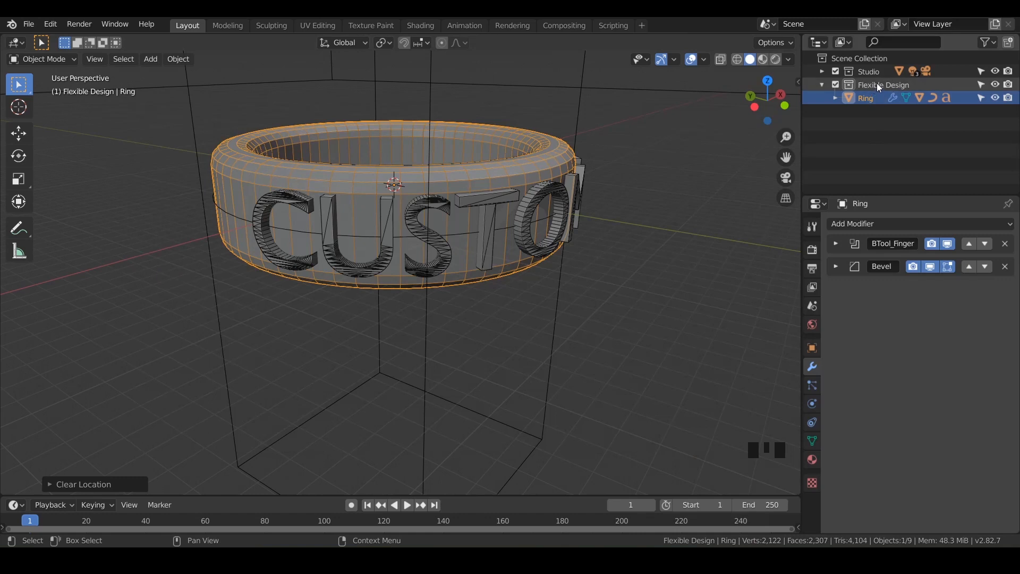
- Duplicate the Flexible Design collection into Flexible Design.001 with its own Ring.001
left_click(883, 85)
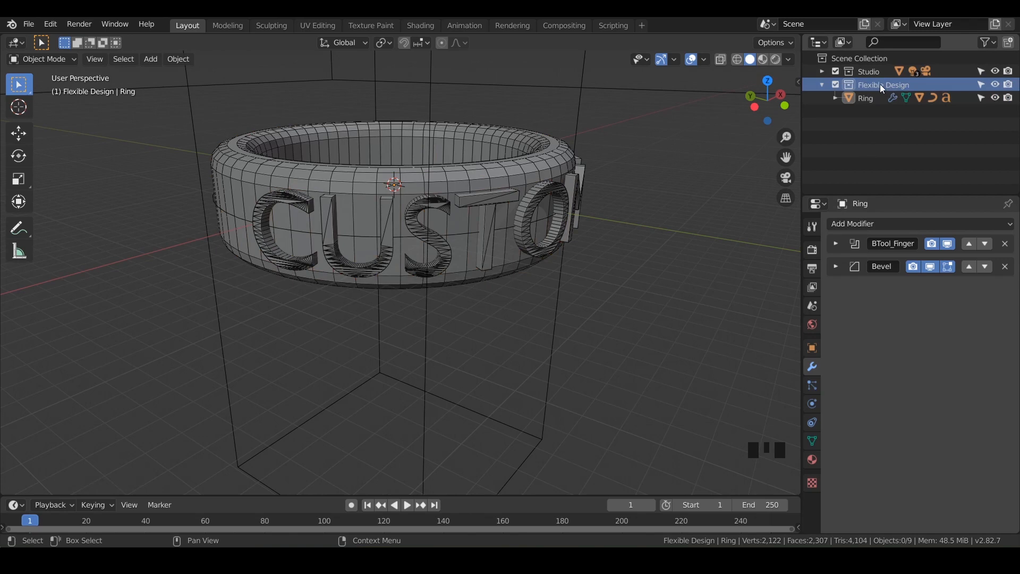
right_click(883, 85)
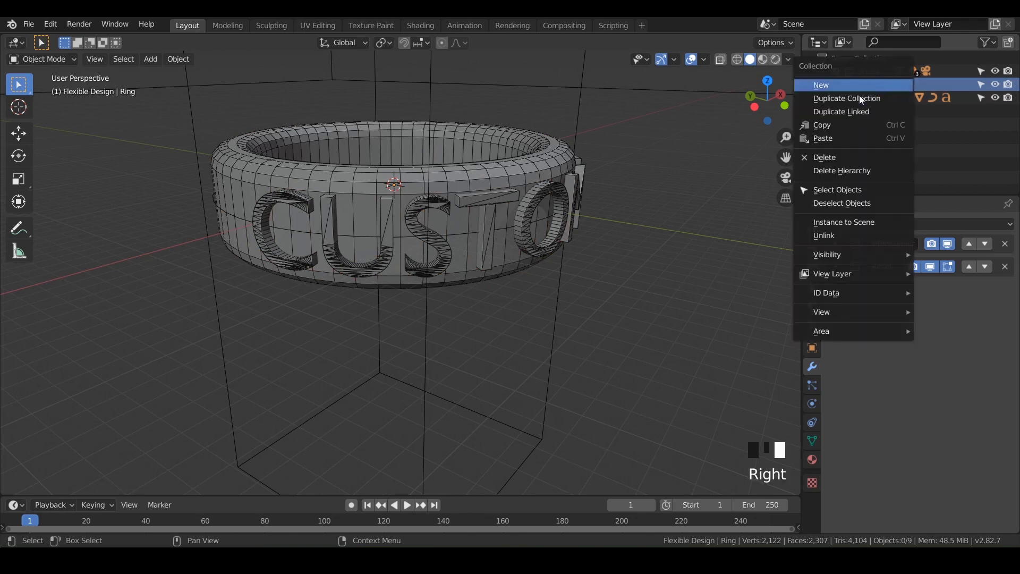
left_click(846, 98)
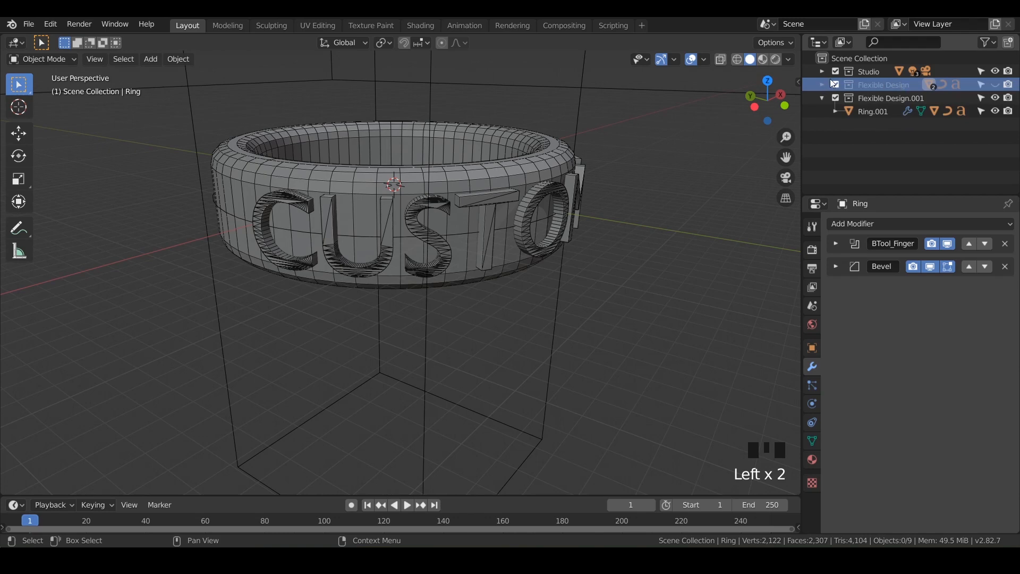
- Fold away the original collection and select the new Flexible Design.001 collection
left_click(823, 84)
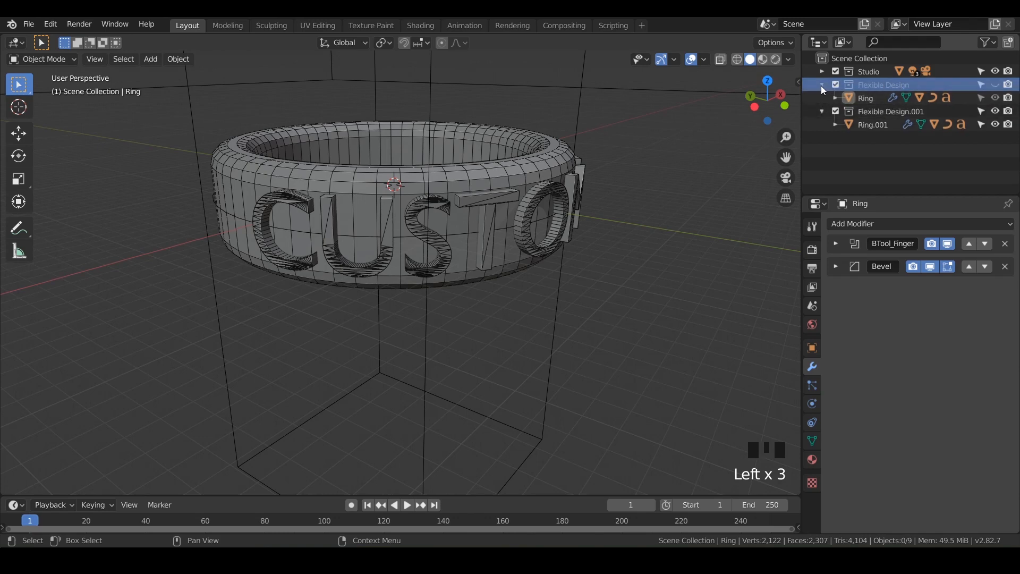
left_click(822, 85)
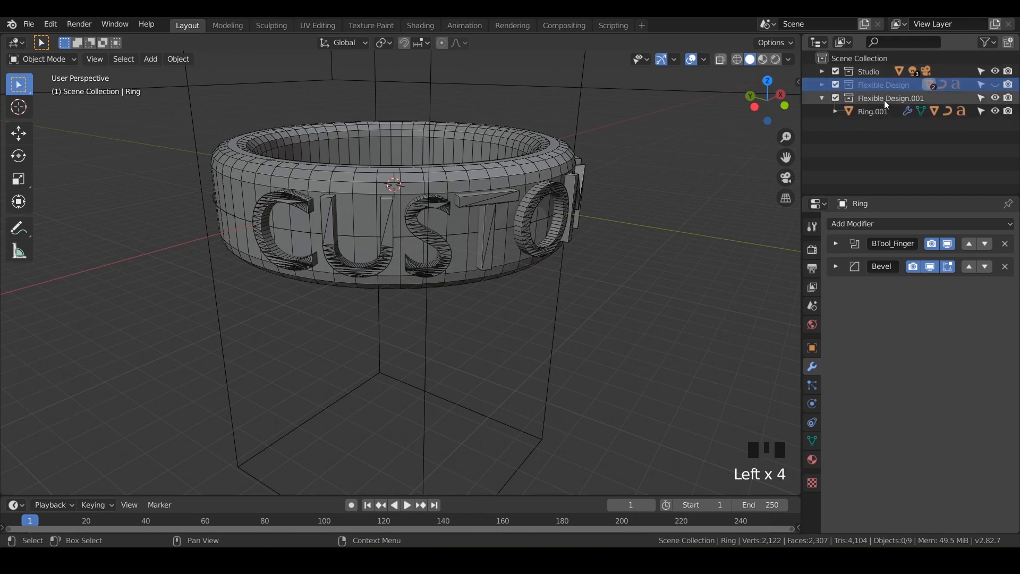
left_click(891, 98)
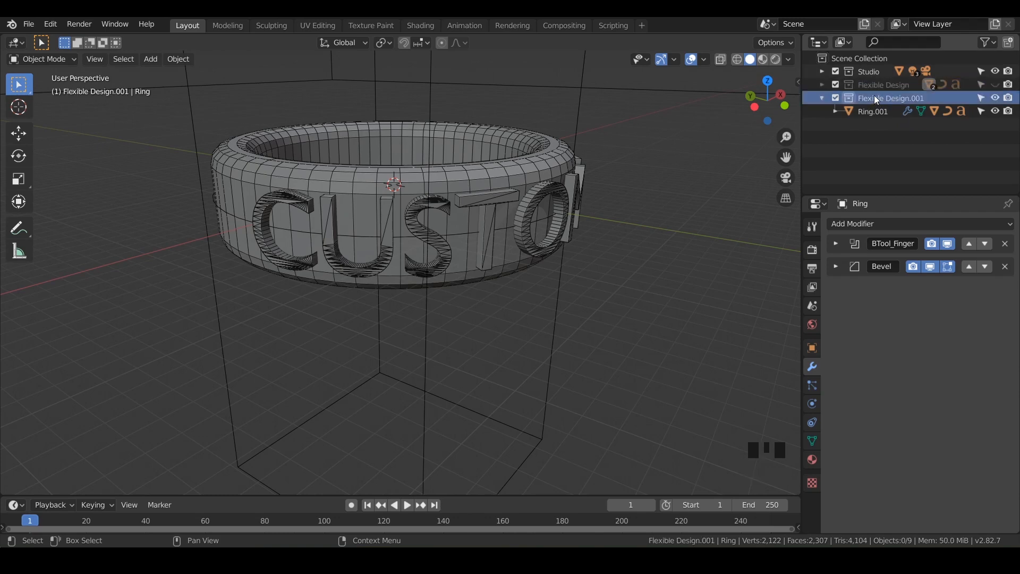
- Rename the copied collection to 3D Print Design, holding Ring.001 with its cutter, curve and text
double_click(880, 97)
type("3D Print Design")
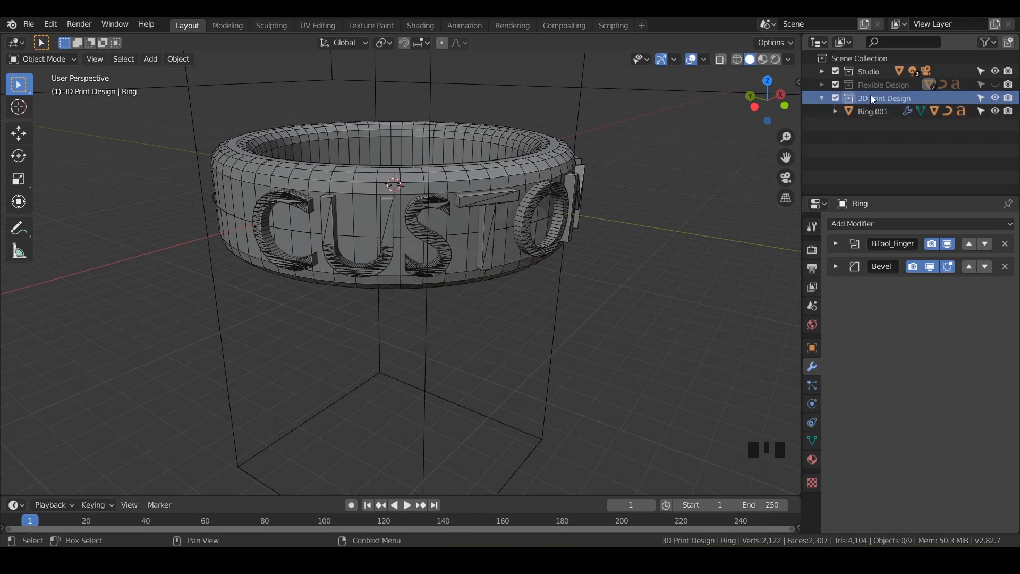
left_click(835, 111)
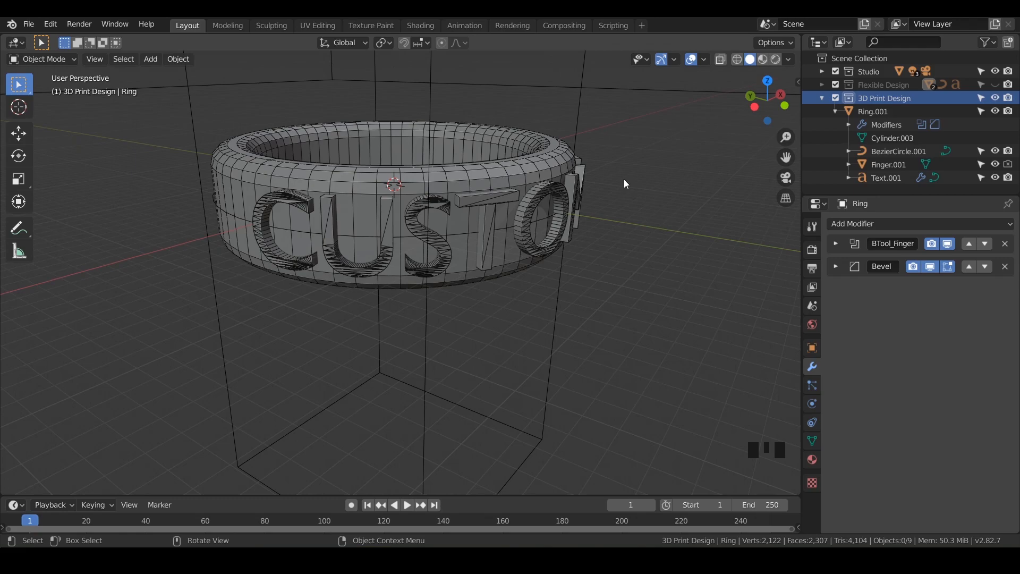
- Inspect the CUSTOM lettering all around the band, then select the copied Text.001 object
left_click_drag(625, 183, 507, 280)
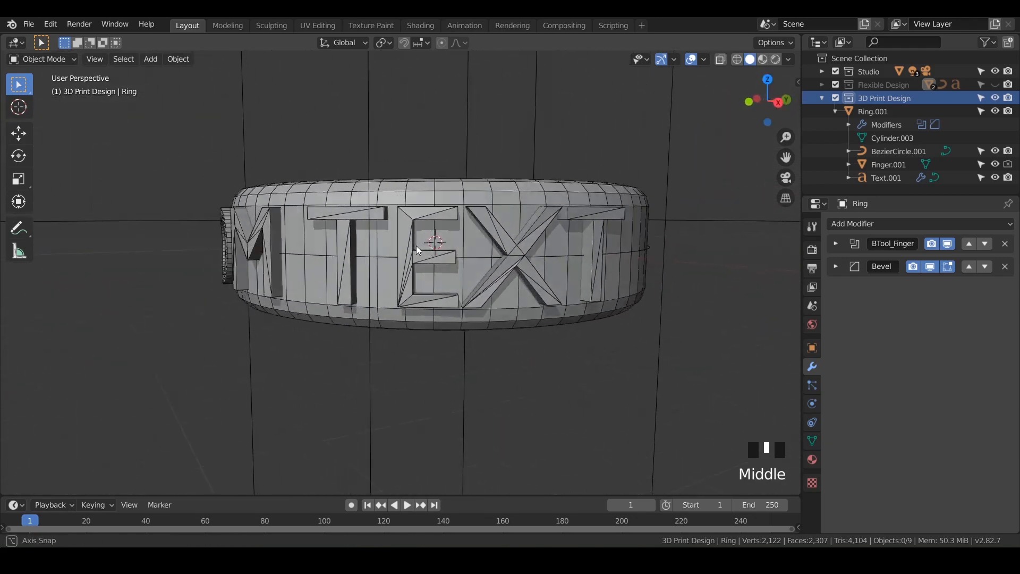
left_click_drag(417, 247, 592, 239)
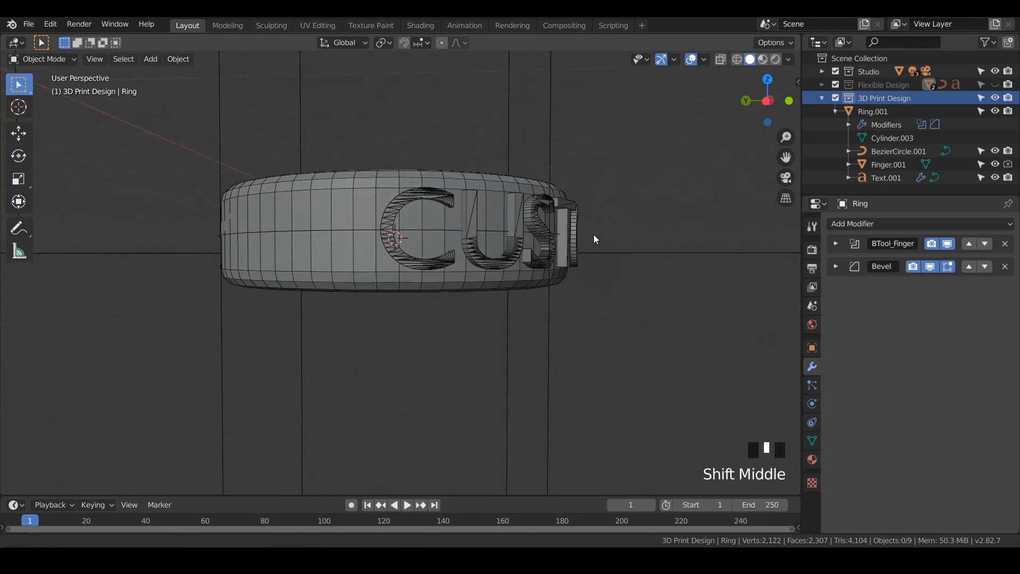
left_click_drag(593, 239, 501, 239)
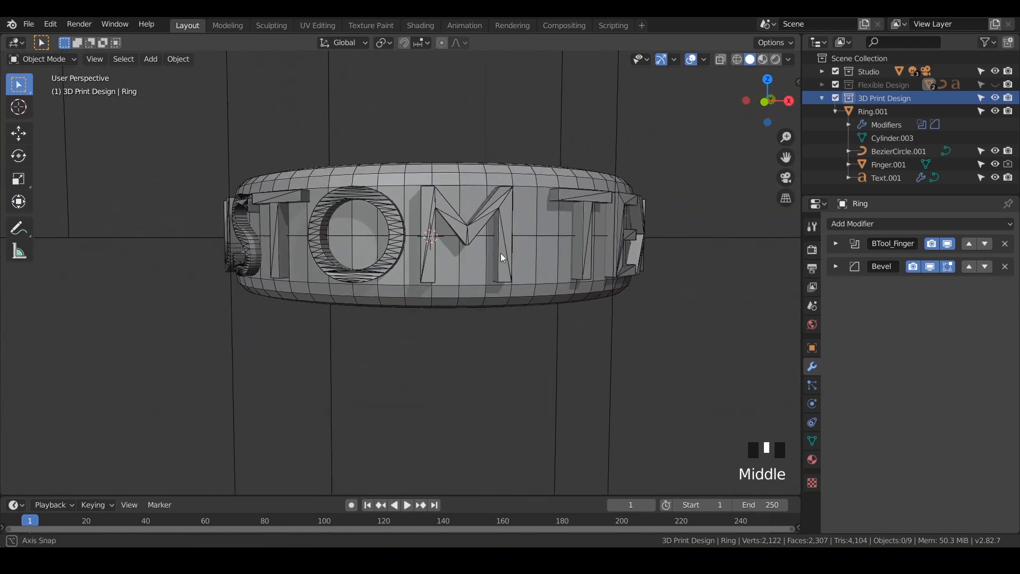
left_click_drag(501, 258, 484, 290)
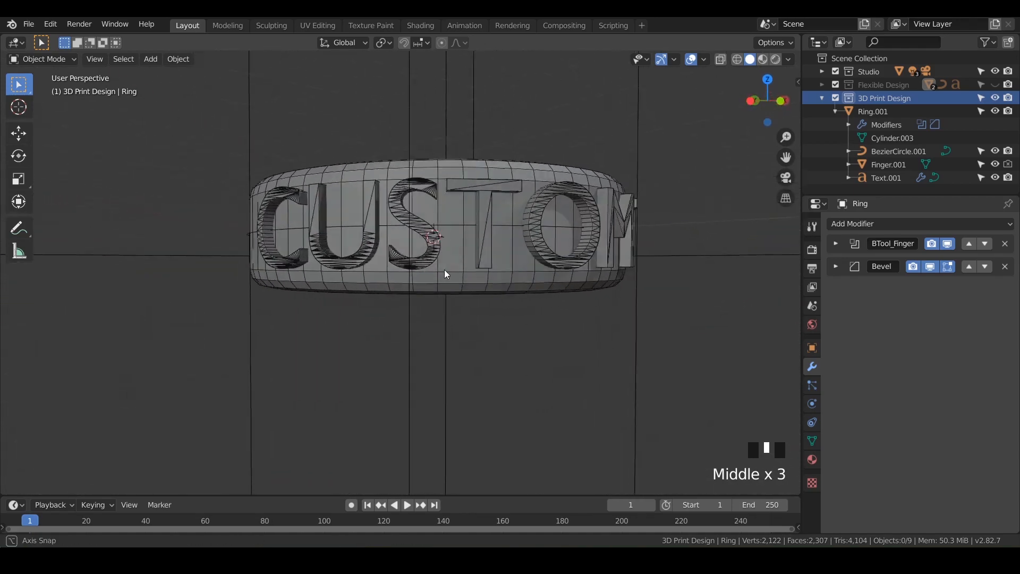
left_click_drag(446, 275, 436, 292)
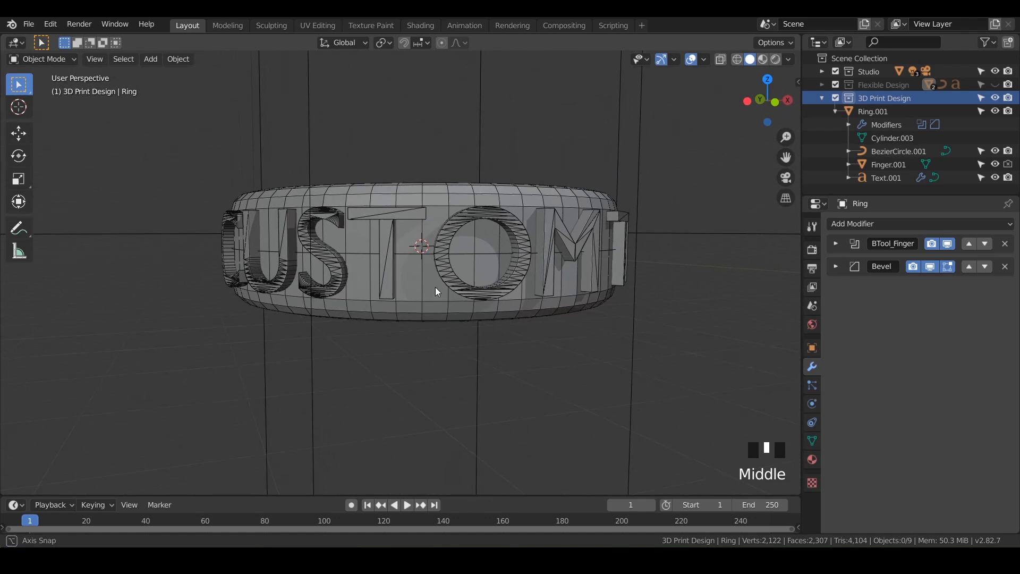
left_click(887, 177)
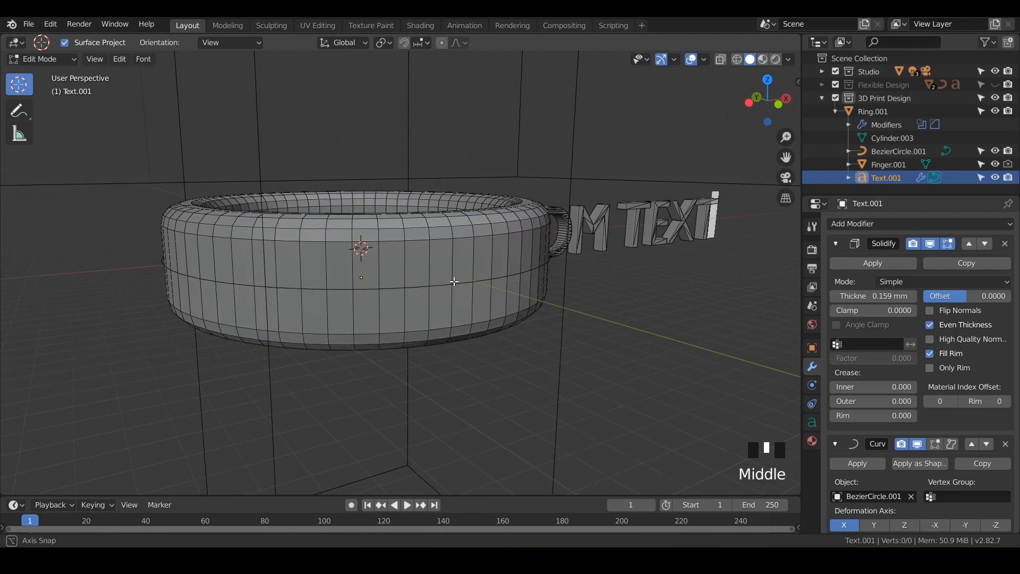
- Enter text Edit Mode on Text.001 with the end of the lettering in view
left_click_drag(452, 282, 289, 293)
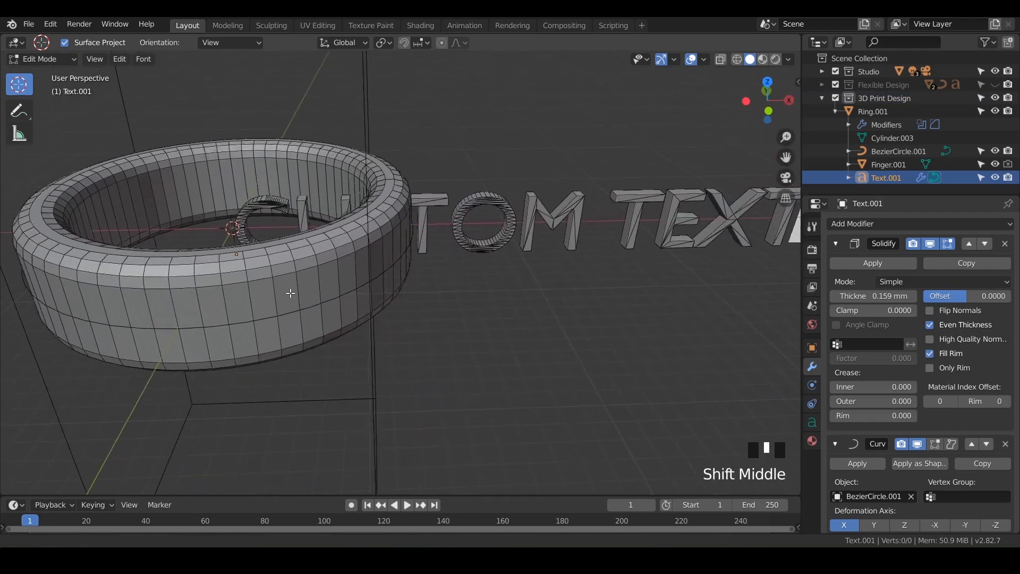
key("Tab")
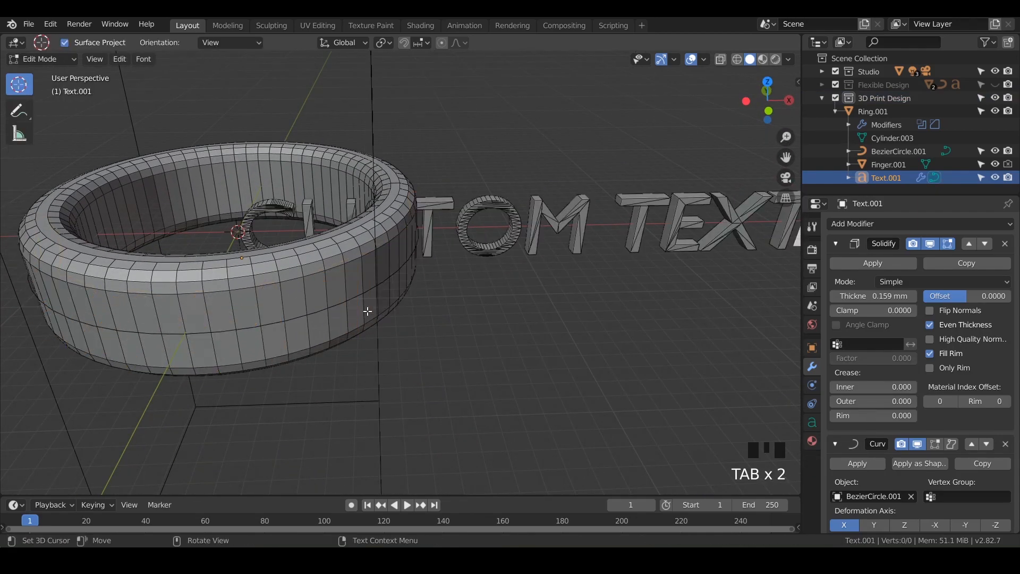
key("Tab")
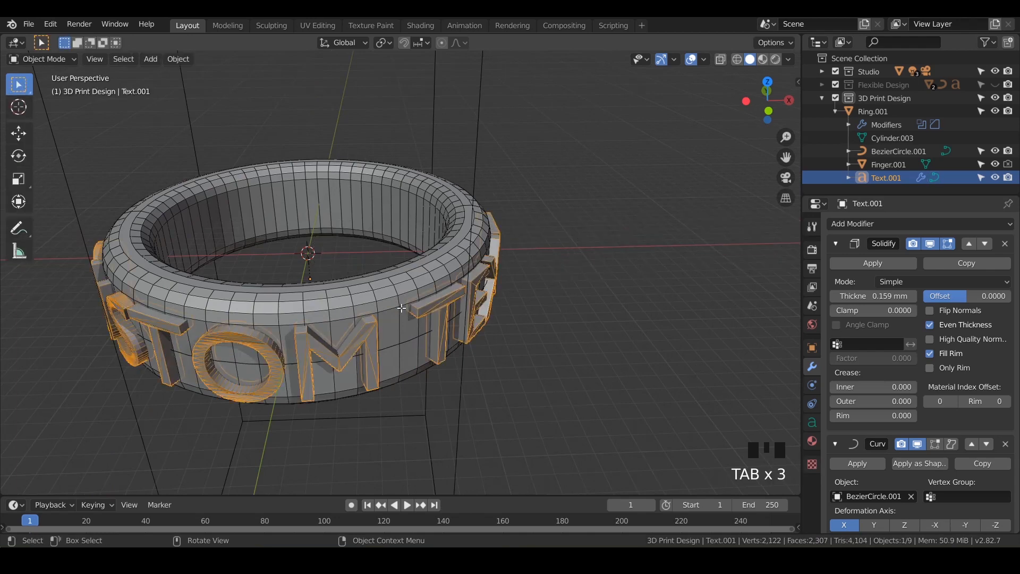
key("Tab")
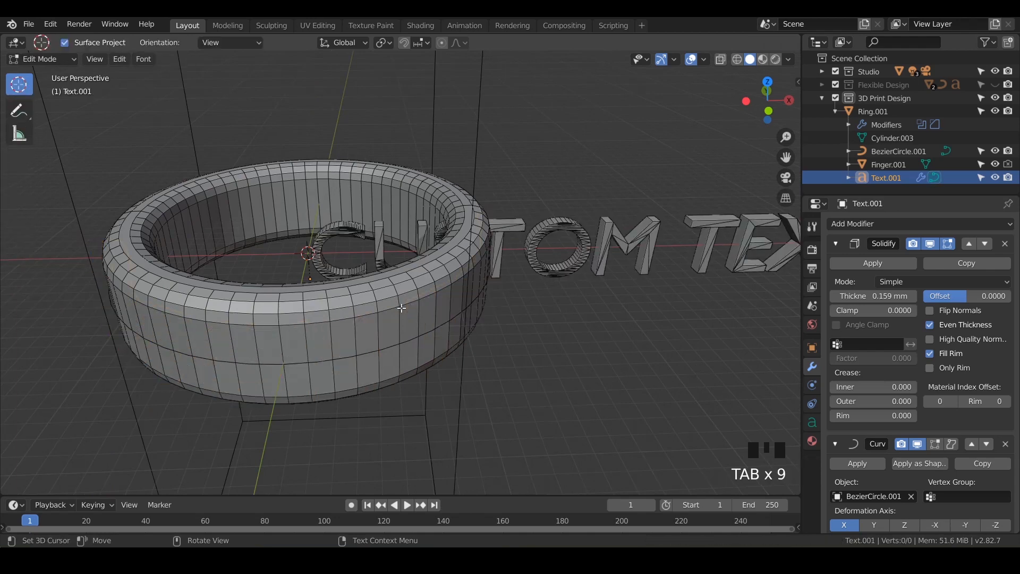
left_click_drag(400, 308, 345, 352)
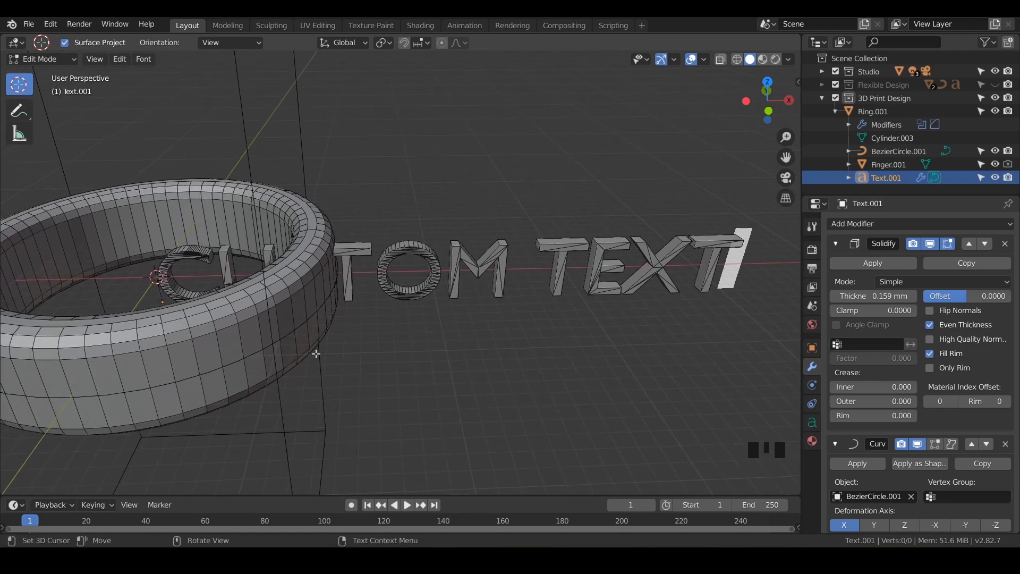
- Delete CUSTOM TEXT and write PRINT THAT THING, returning to Object Mode
key("BACKSPACE")
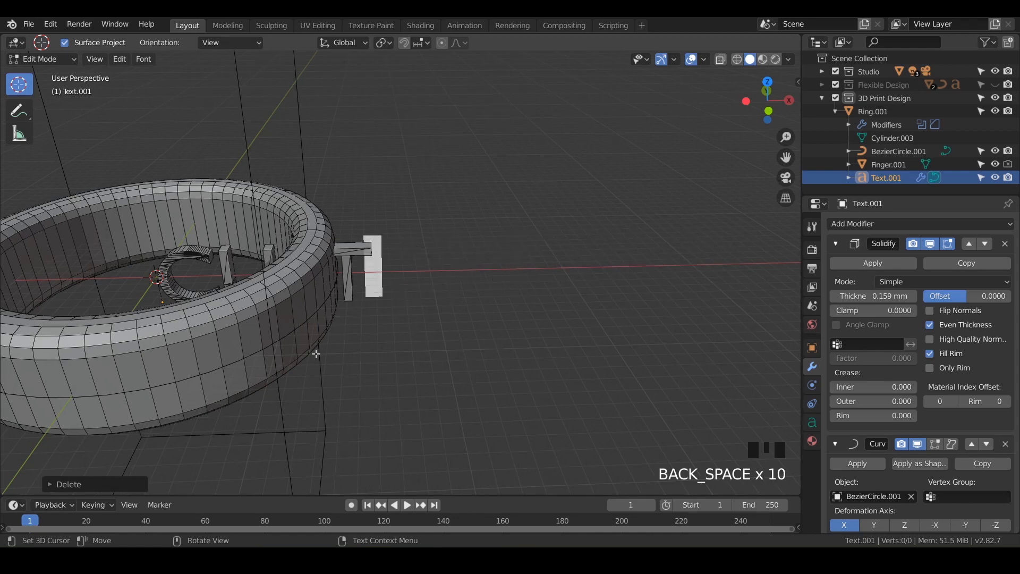
key("Backspace")
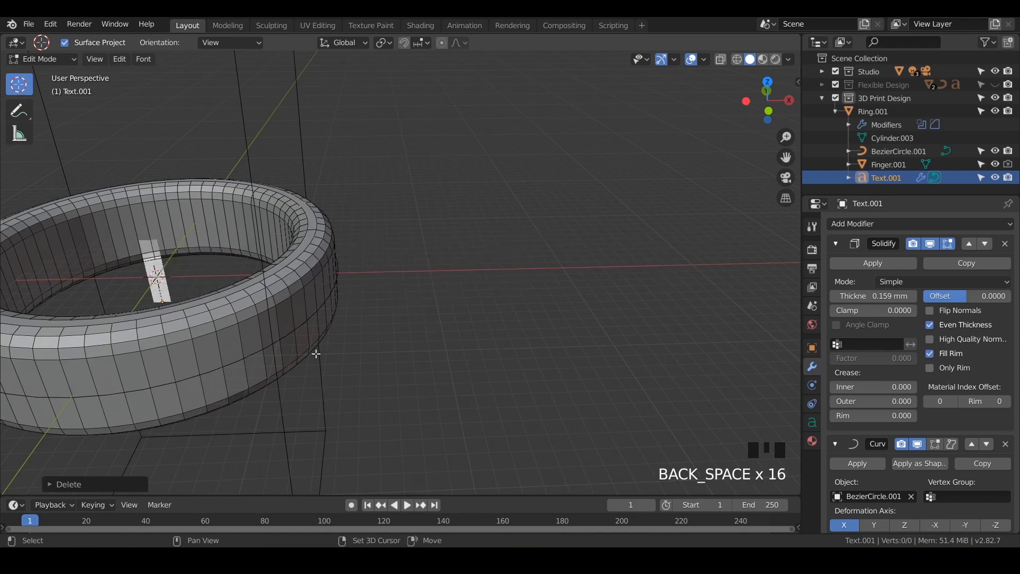
key("BackSpace")
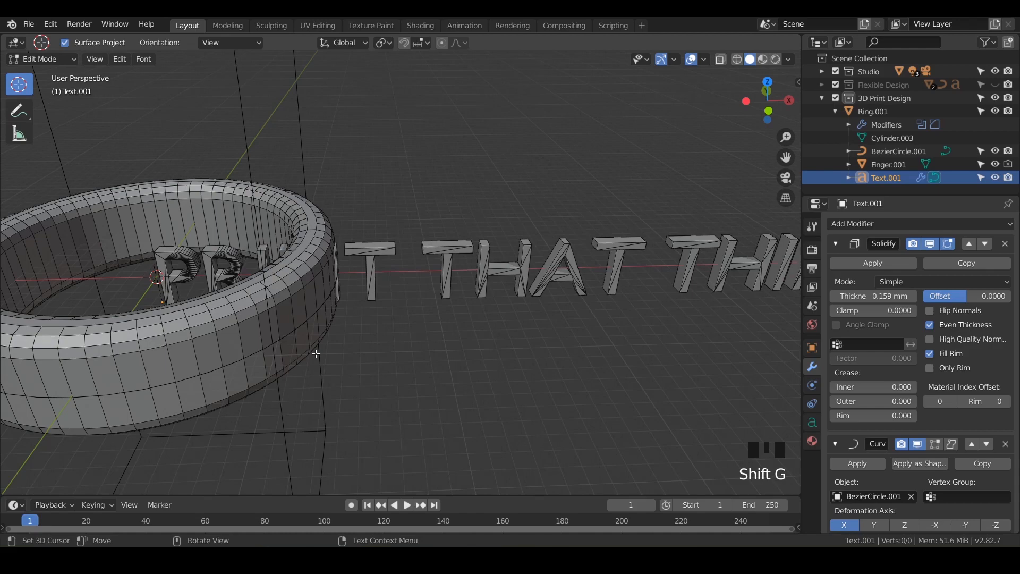
key("Tab")
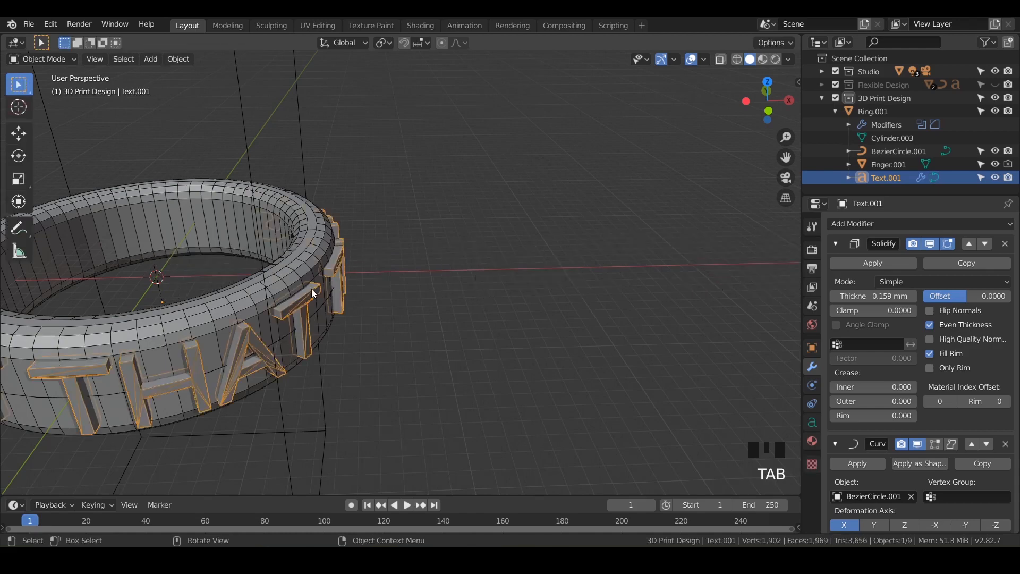
- Scale the PRINT THAT THING text up to span most of the band's height, then select Ring.001
left_click_drag(312, 293, 420, 221)
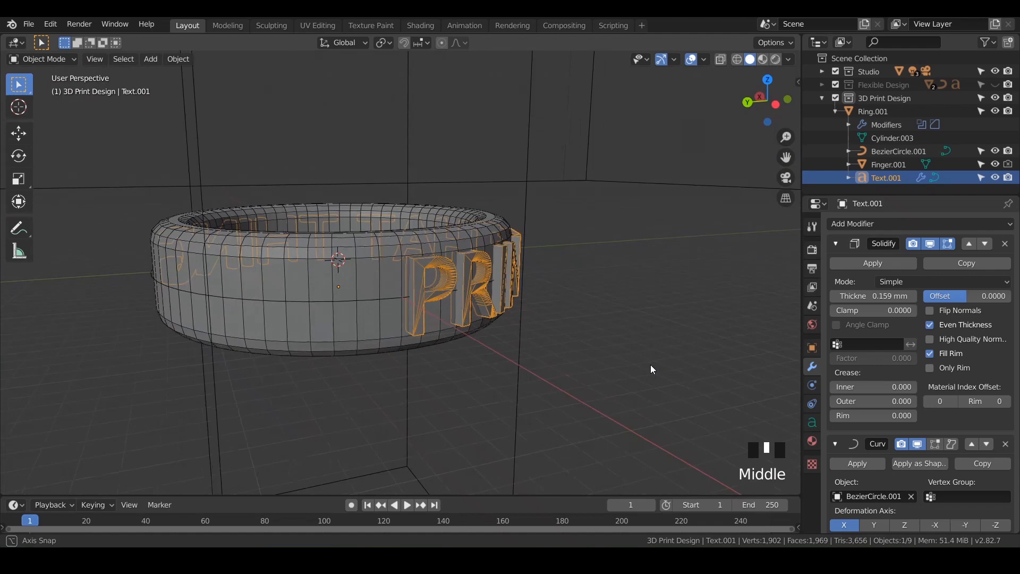
left_click_drag(650, 369, 467, 379)
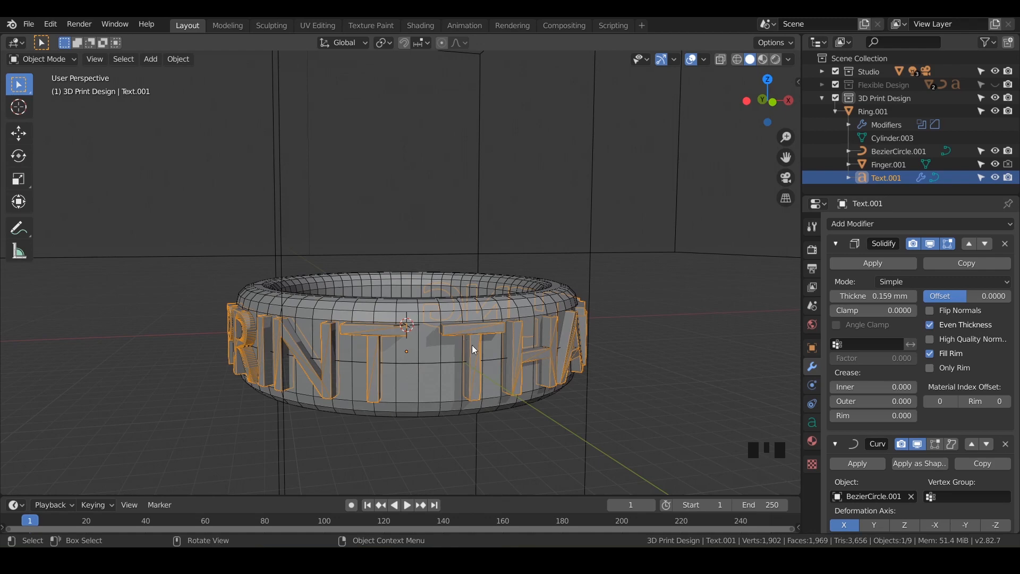
key("s")
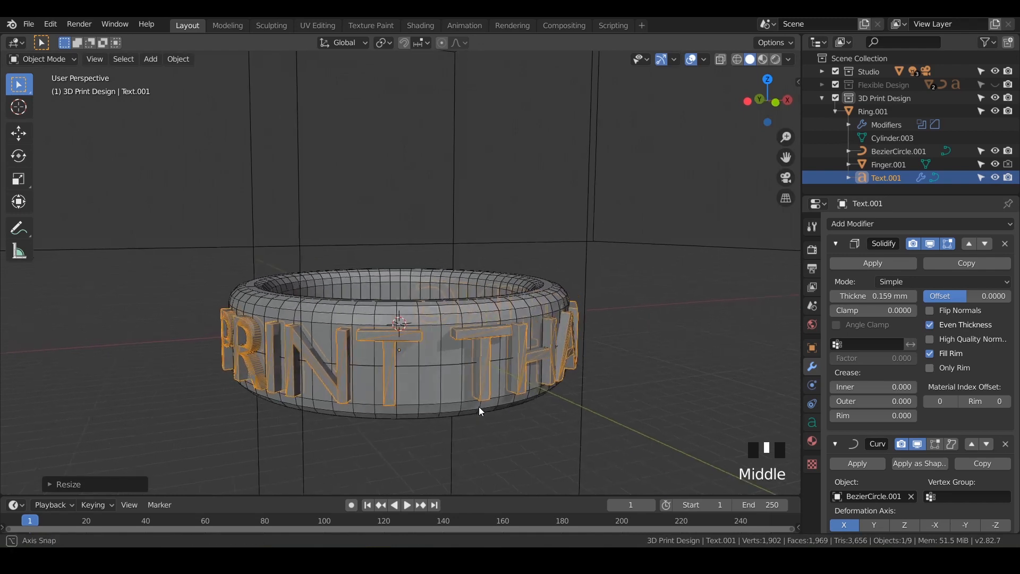
left_click_drag(479, 411, 507, 310)
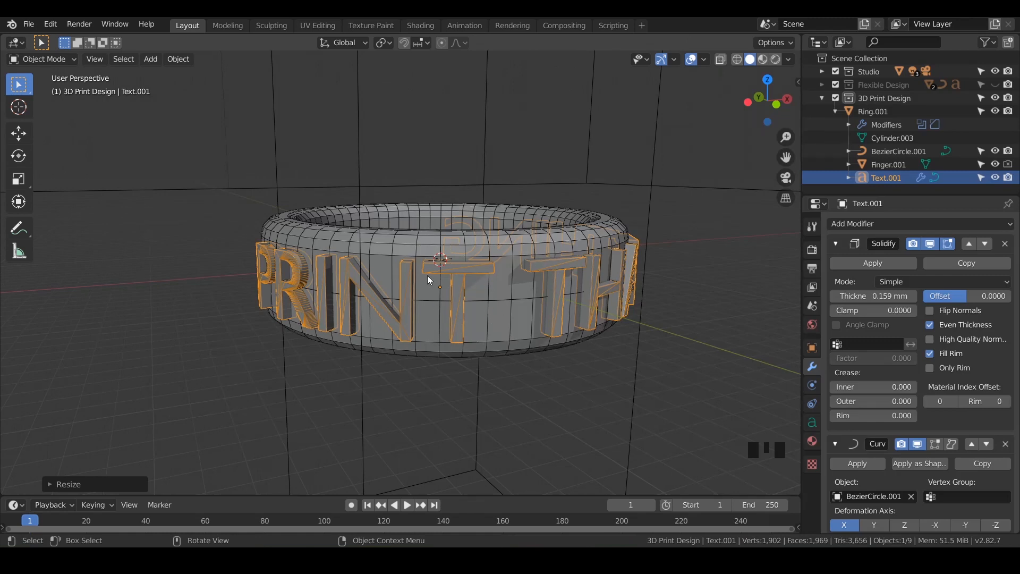
mouse_move(532, 331)
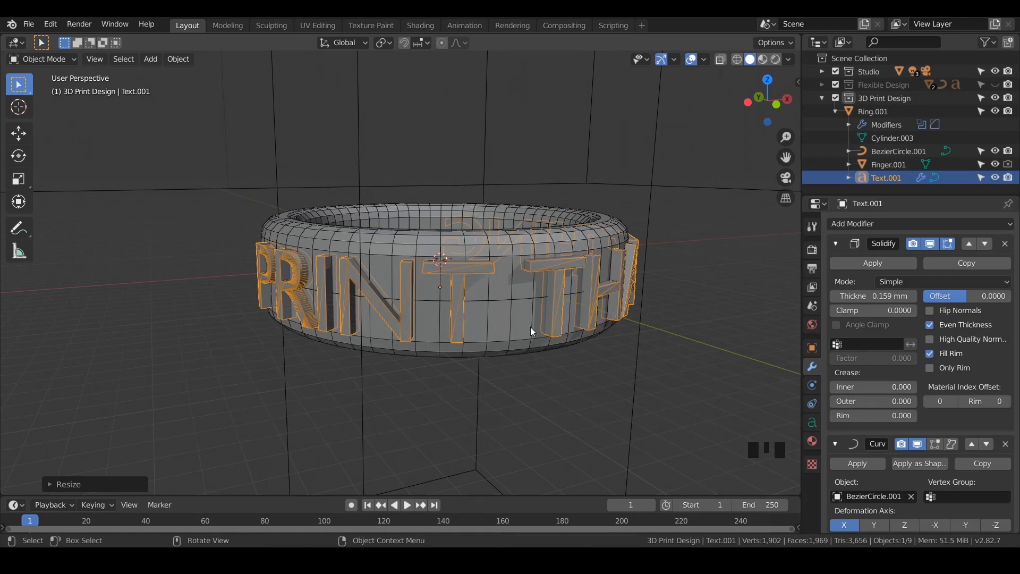
mouse_move(510, 252)
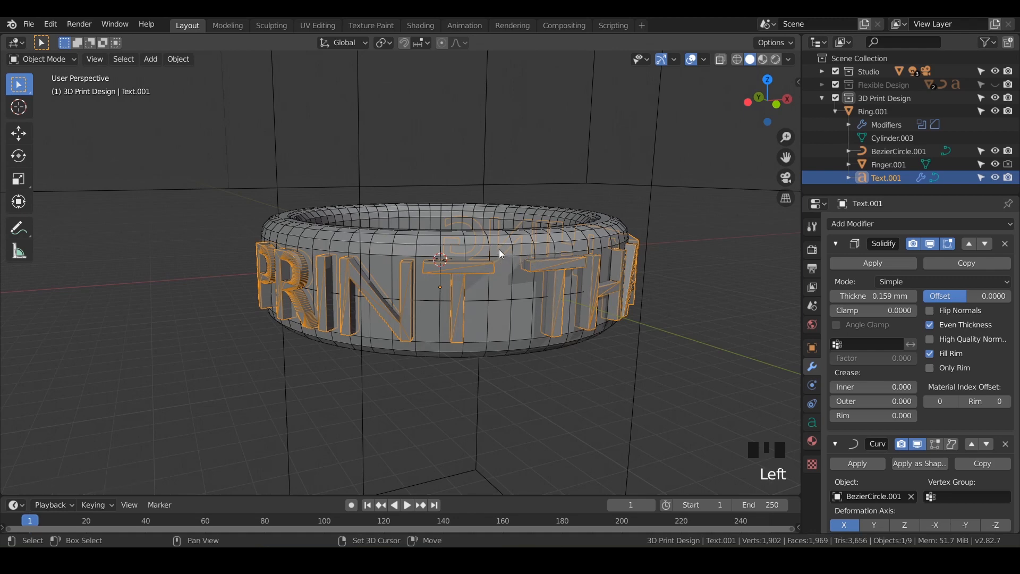
left_click(873, 111)
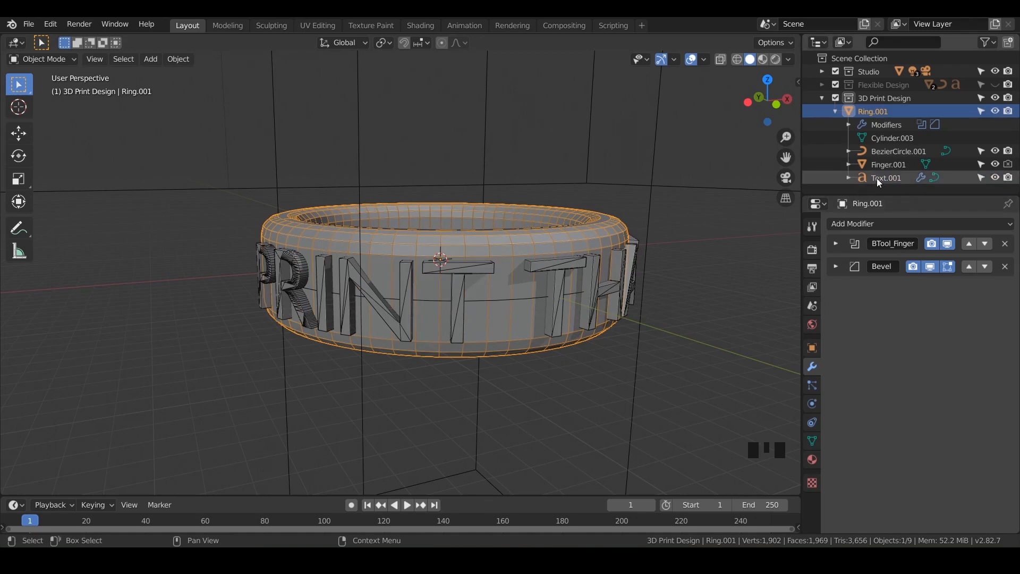
left_click(887, 178)
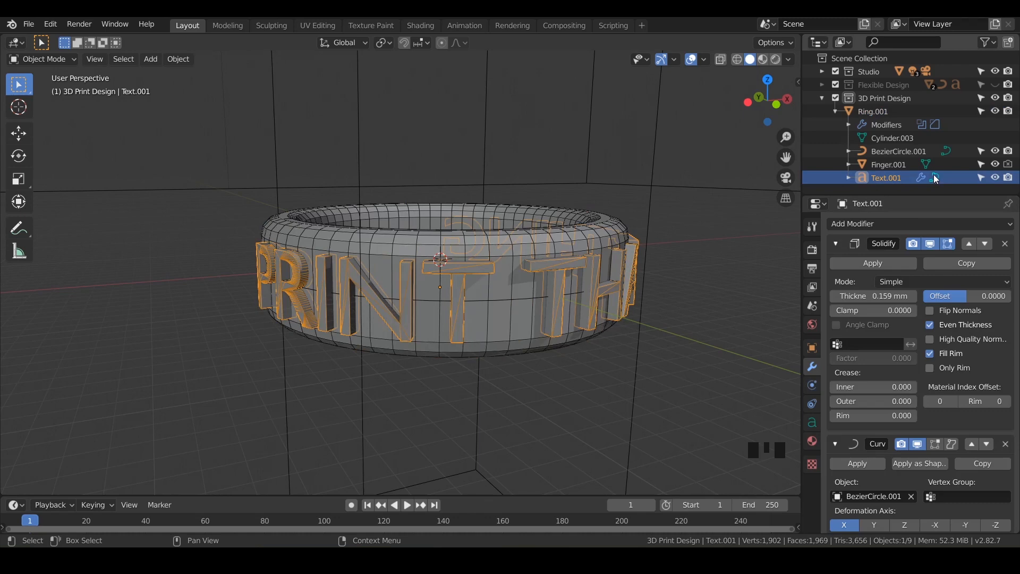
mouse_move(934, 183)
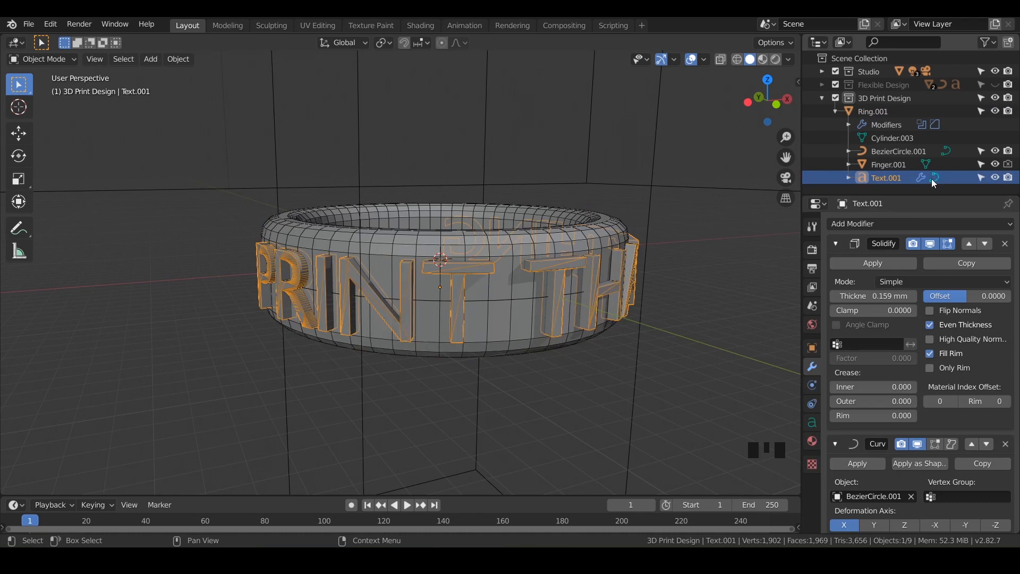
mouse_move(935, 181)
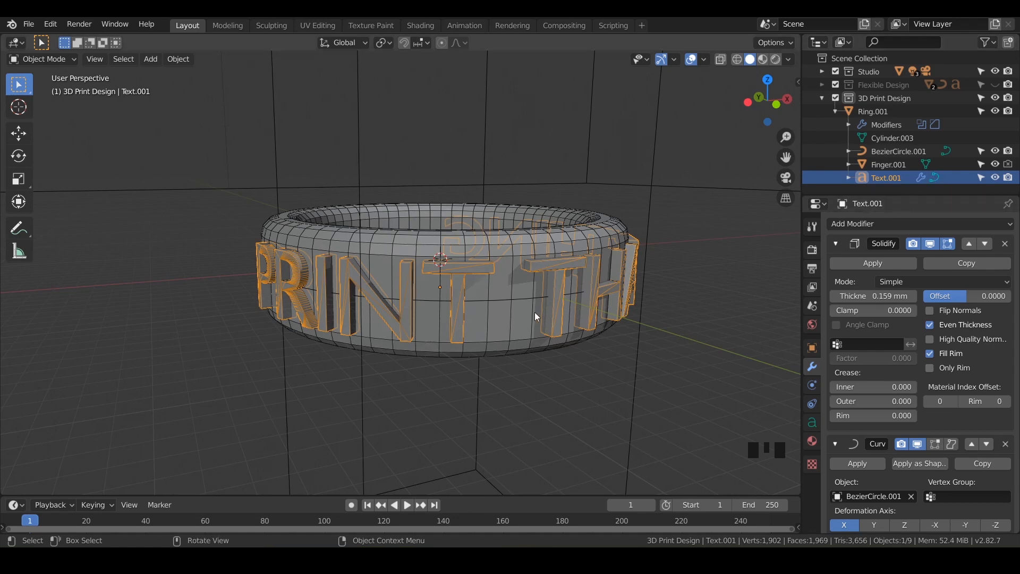
mouse_move(570, 290)
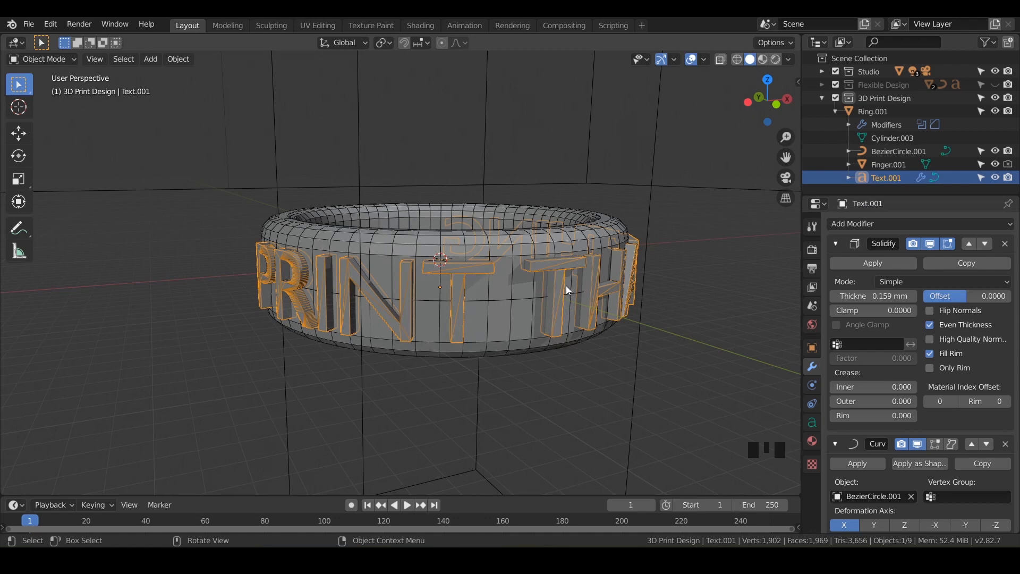
mouse_move(574, 297)
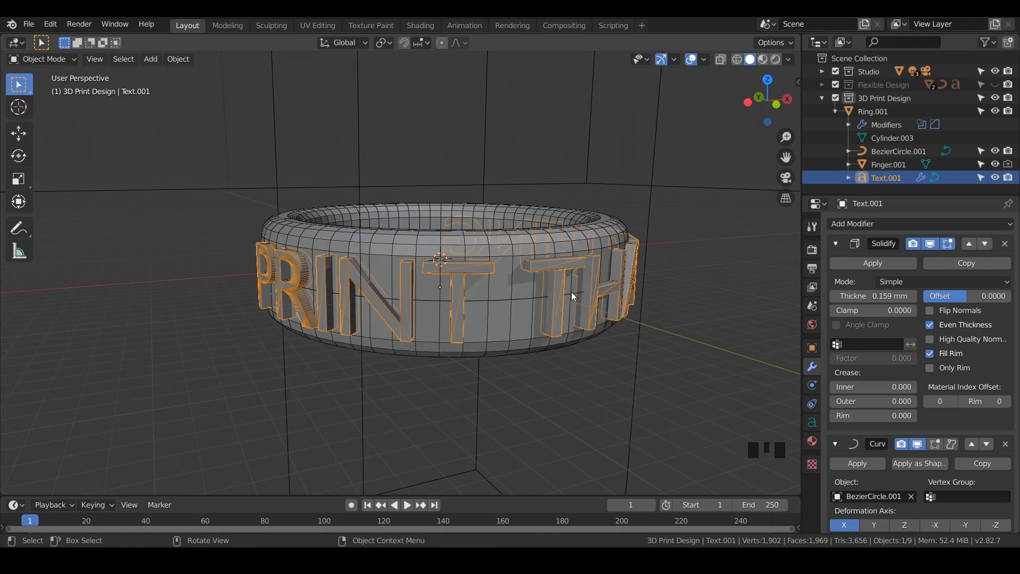
mouse_move(557, 297)
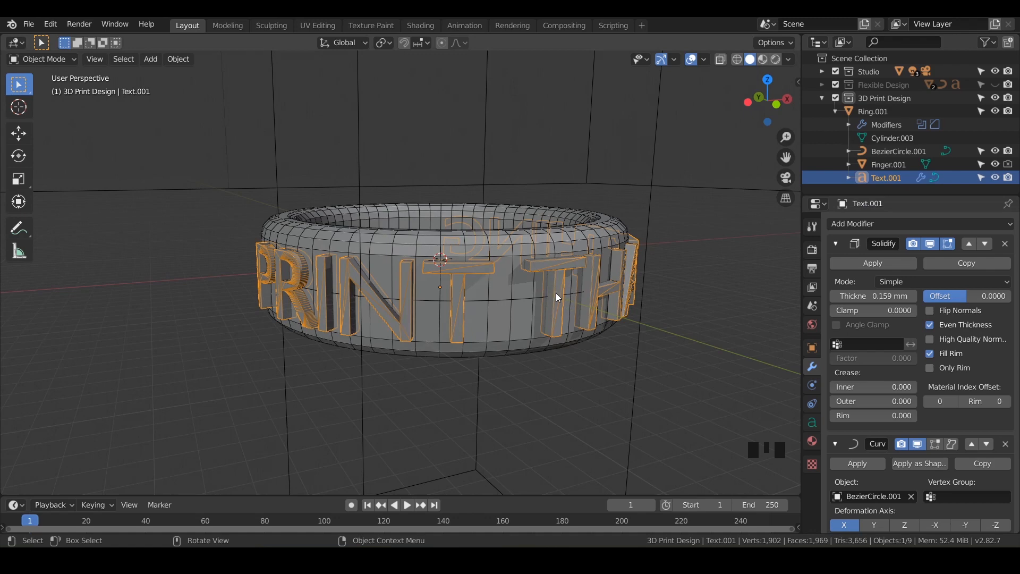
mouse_move(748, 206)
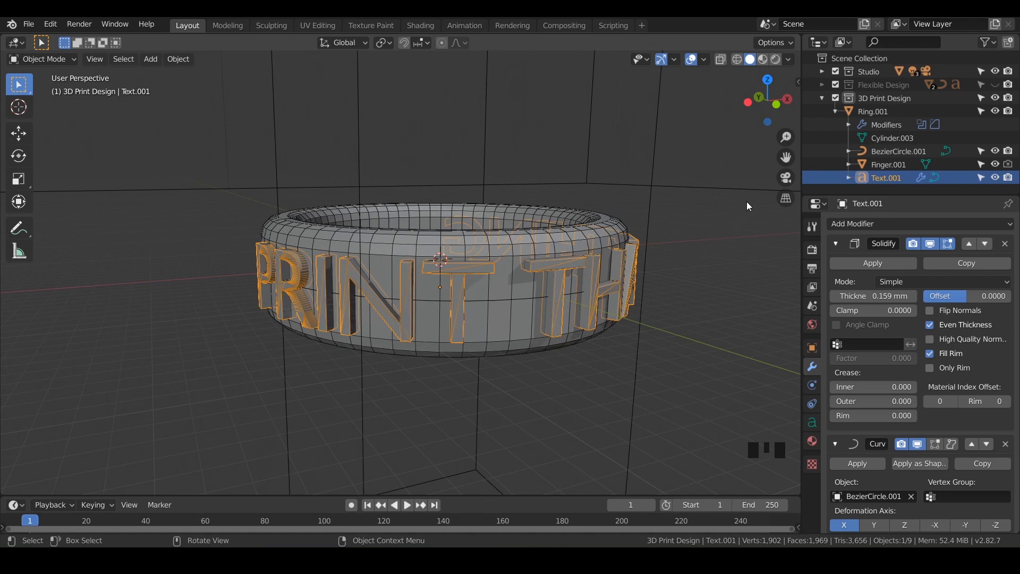
mouse_move(591, 273)
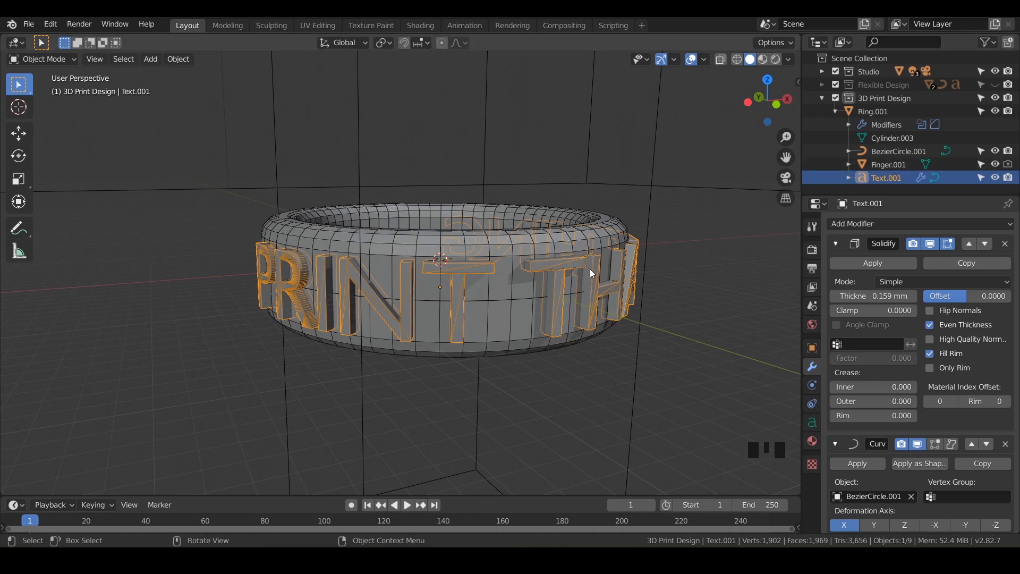
mouse_move(565, 300)
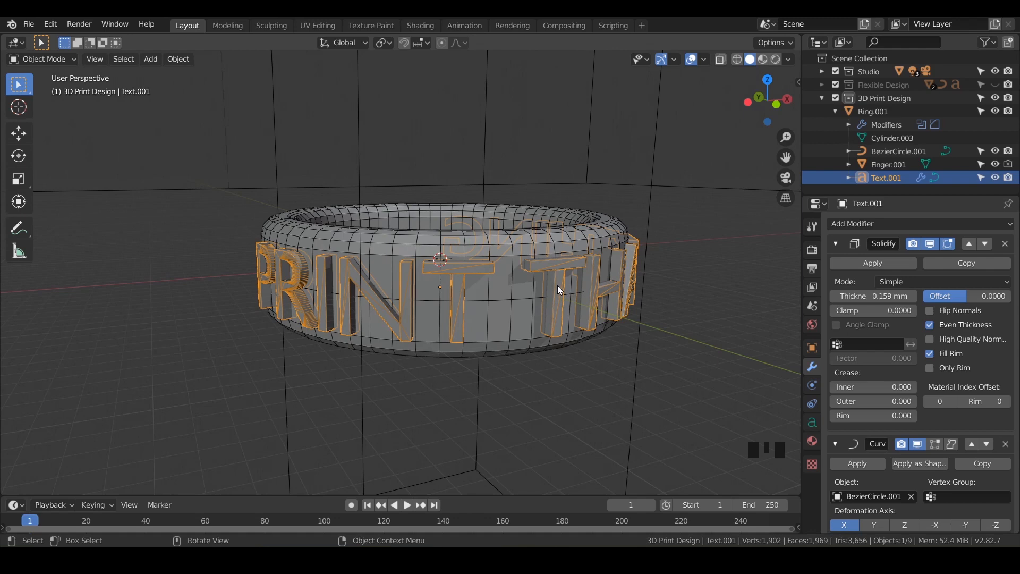
right_click(559, 290)
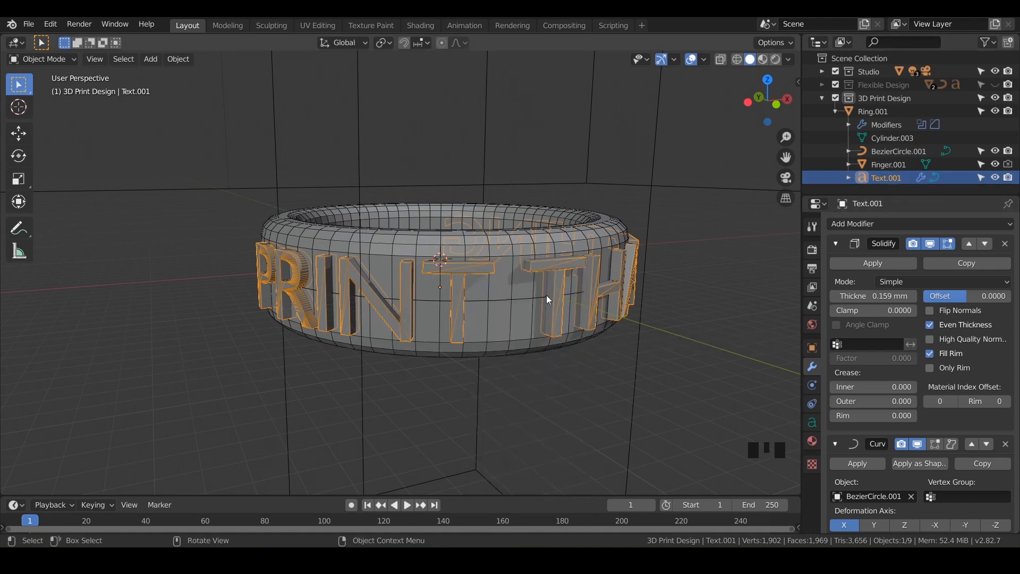
- Convert Text.001 to a mesh, baking in its solidify and curve modifiers
right_click(550, 300)
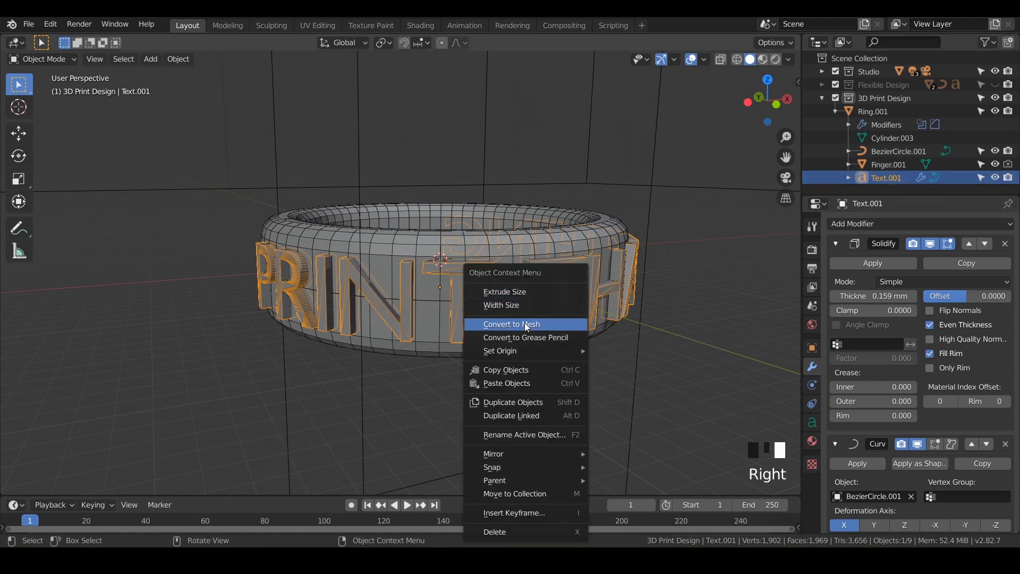
left_click(511, 325)
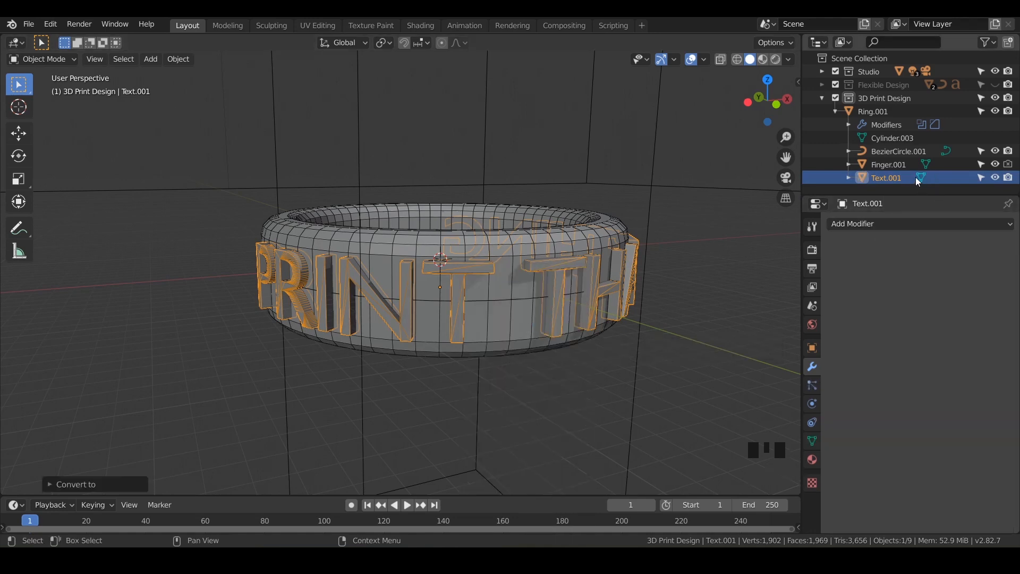
mouse_move(928, 180)
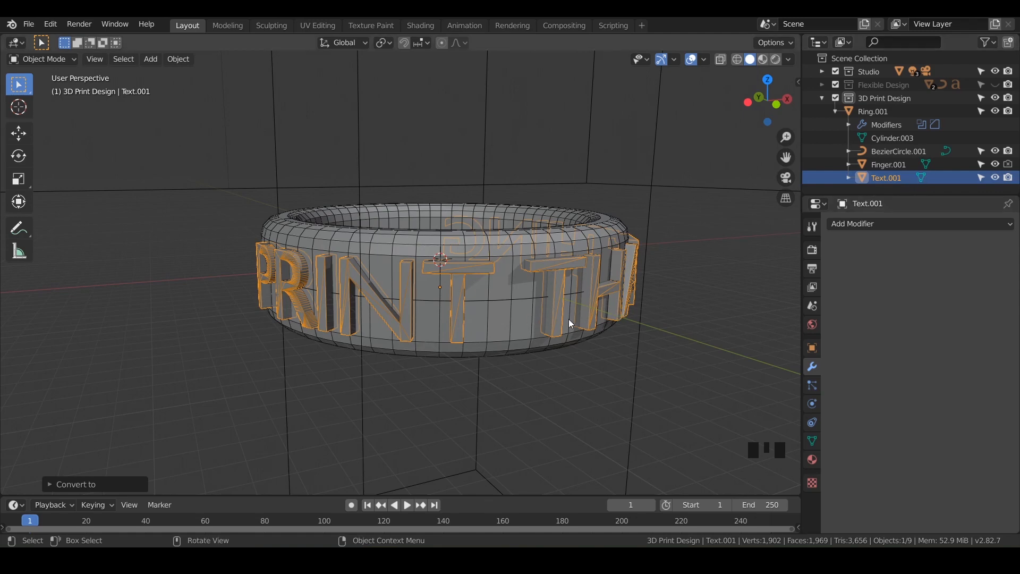
mouse_move(570, 300)
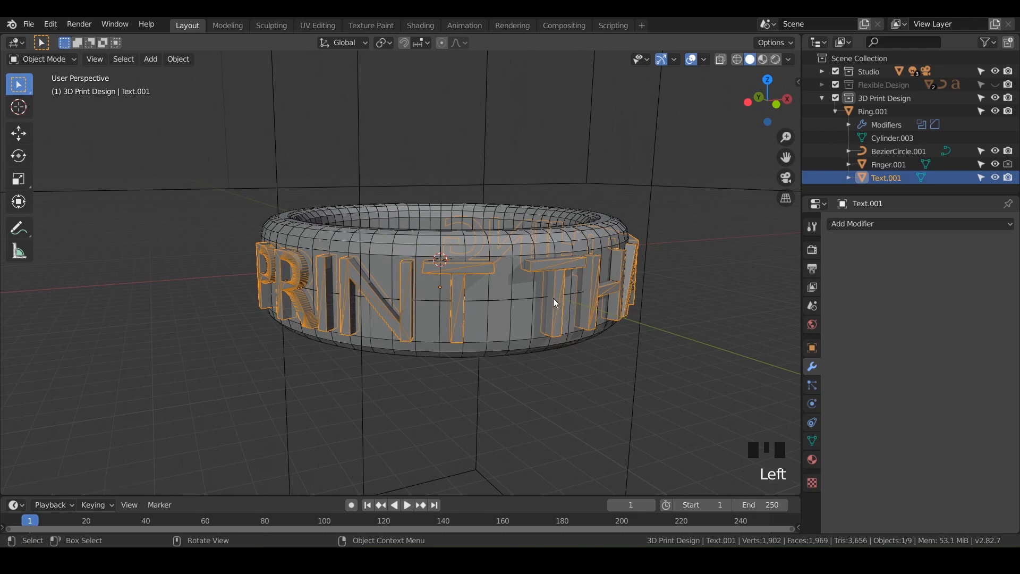
mouse_move(510, 283)
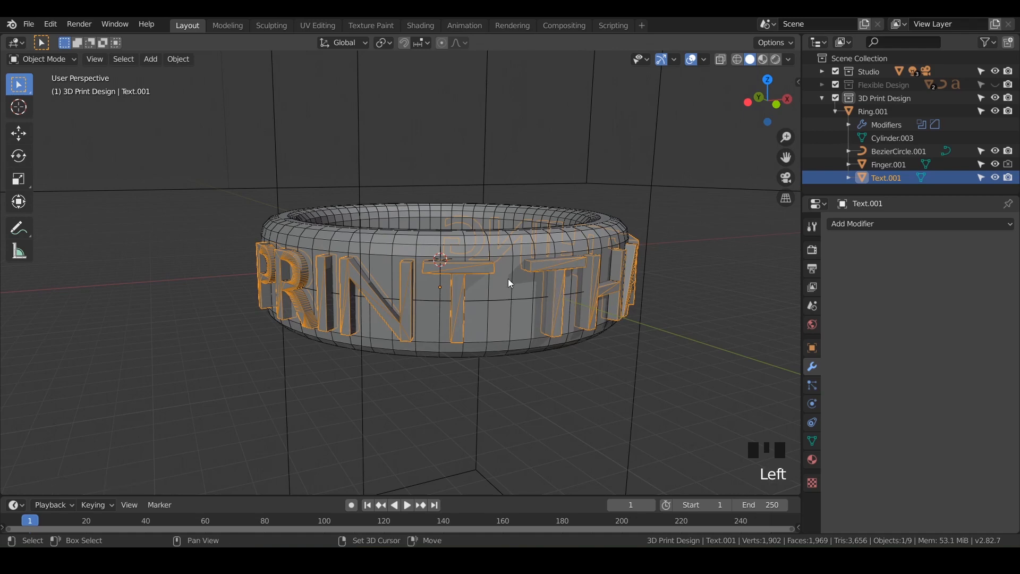
- Add Ring.001 to the selection and apply a BoolTool Union with the Text.001 mesh
left_click(873, 111)
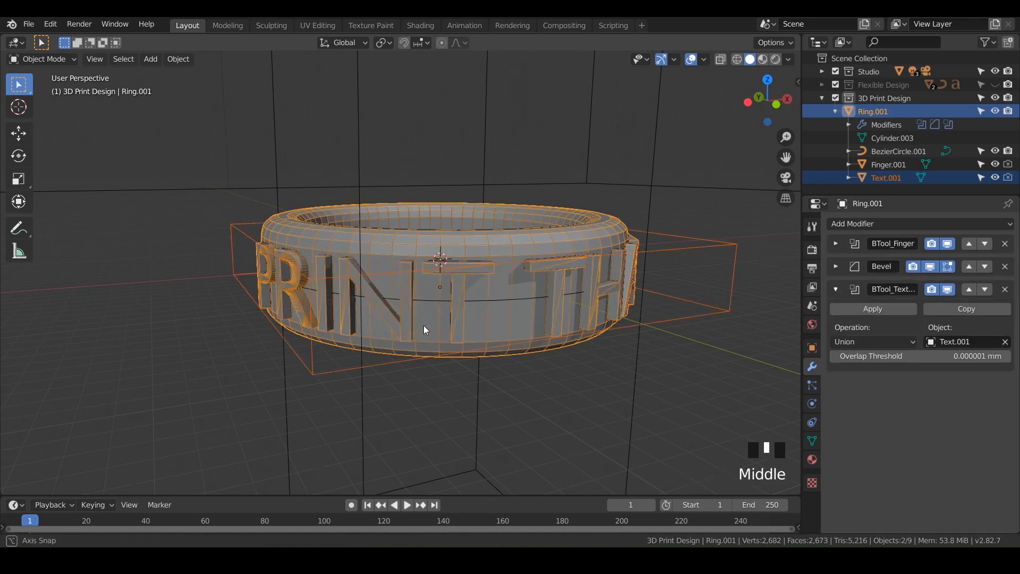
left_click_drag(423, 330, 476, 318)
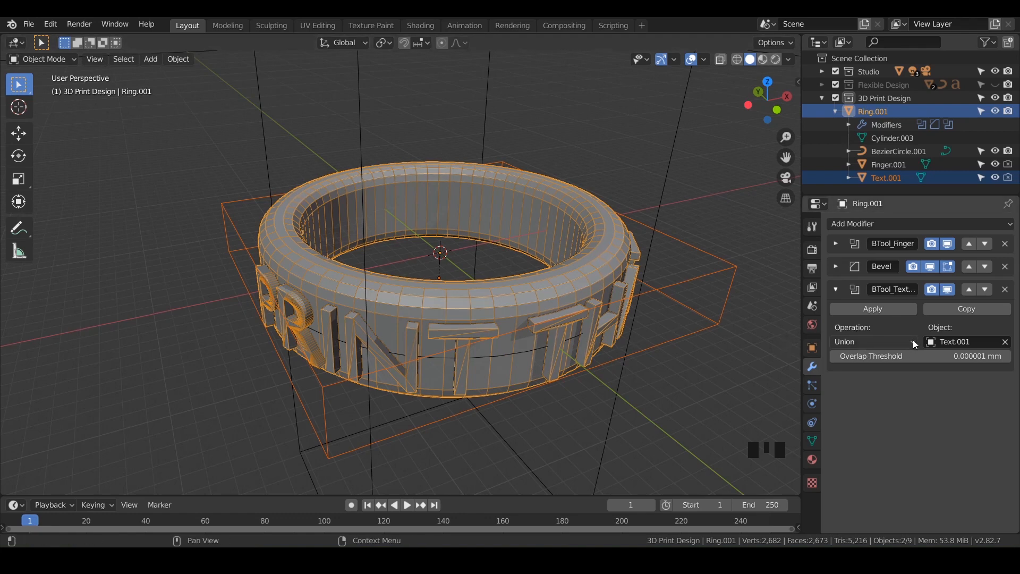
left_click(873, 342)
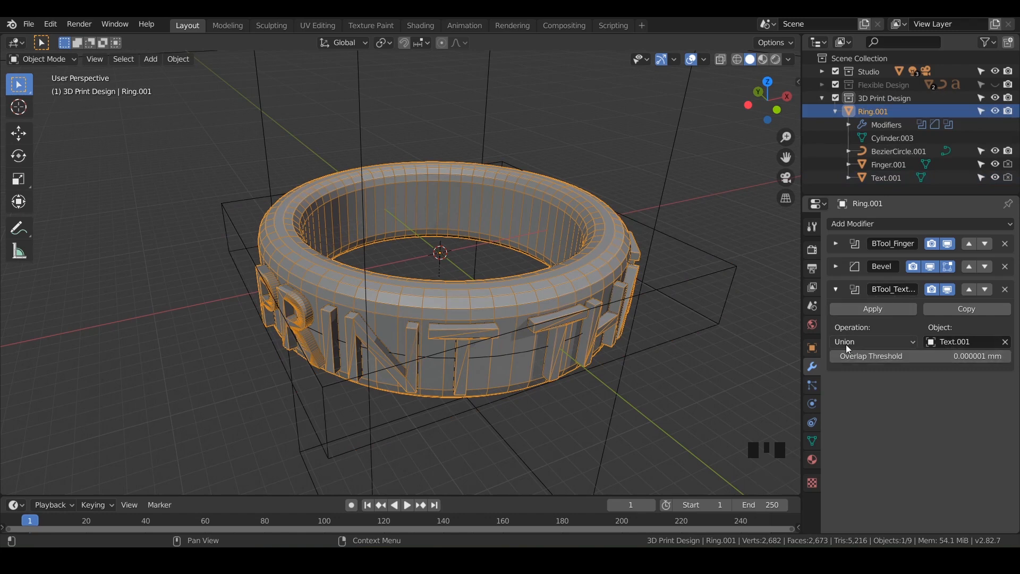
- Set the BTool_Text modifier's Operation to Difference so the lettering is engraved into the band
left_click(872, 341)
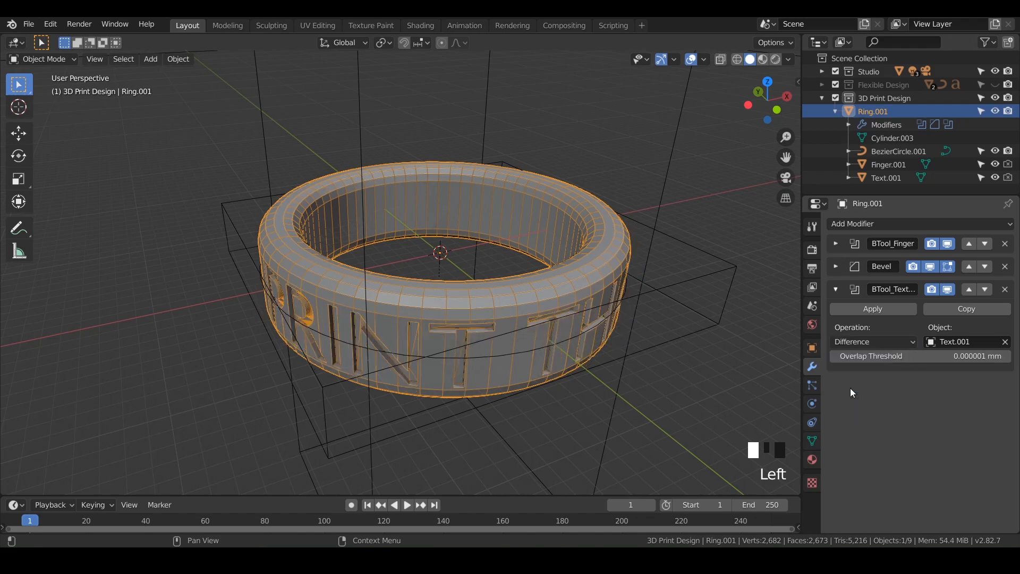
left_click(874, 342)
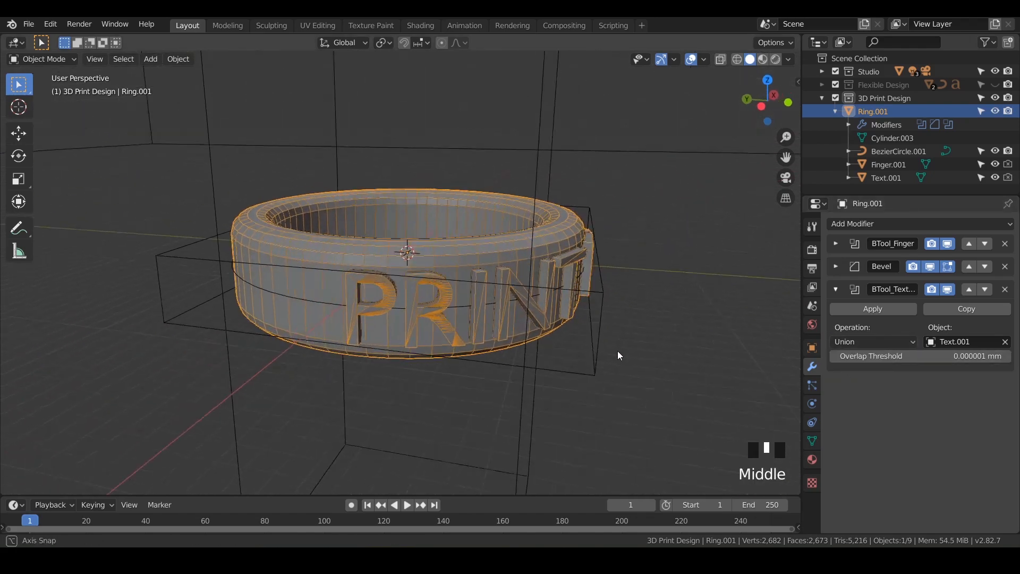
left_click(873, 341)
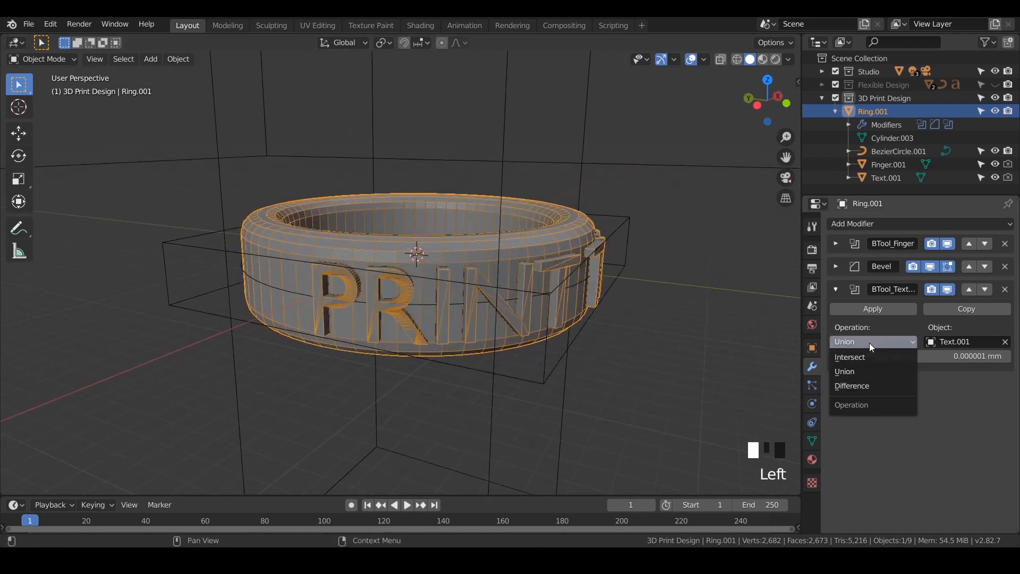
left_click(852, 386)
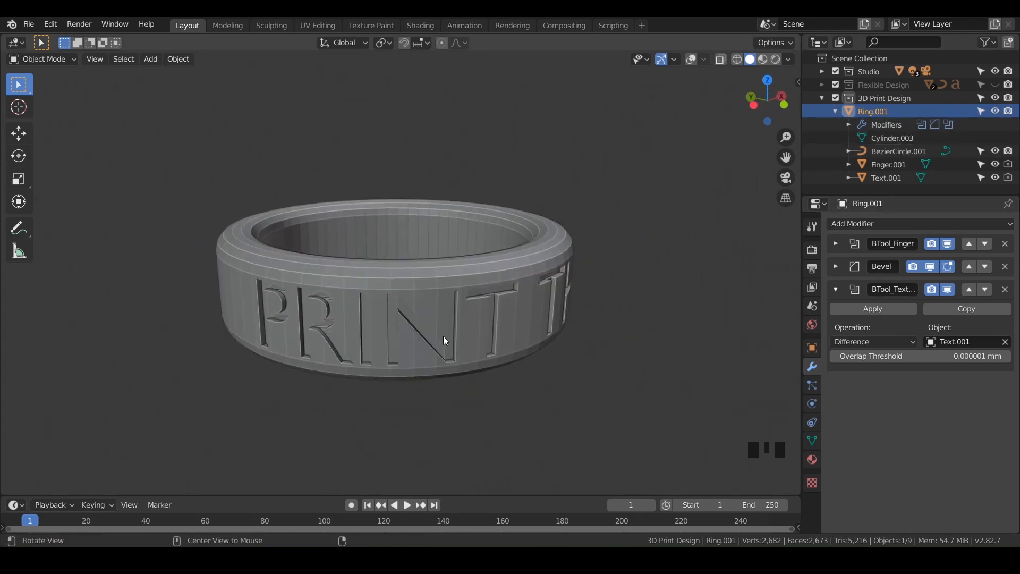
left_click_drag(444, 340, 435, 275)
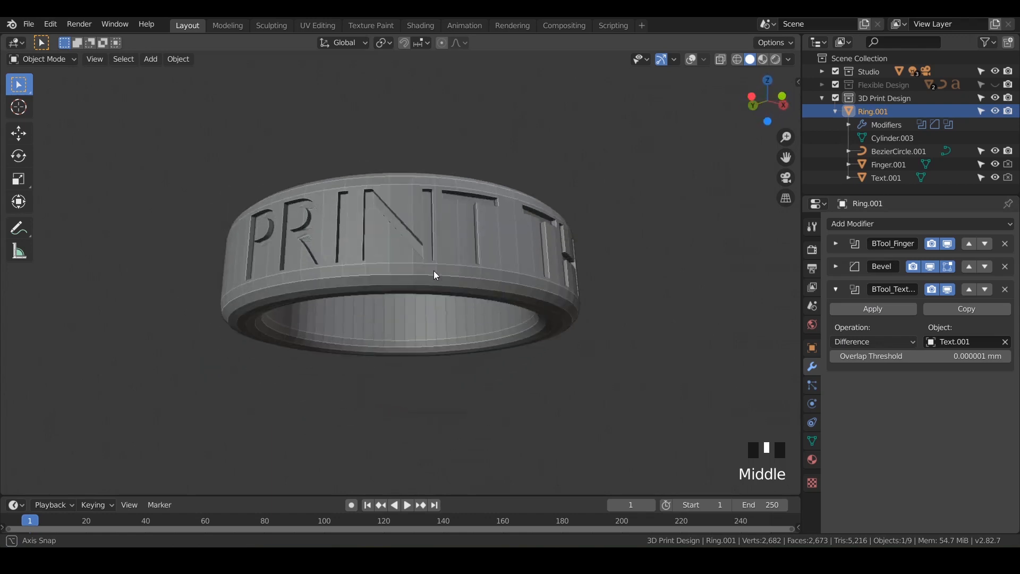
left_click_drag(434, 275, 527, 312)
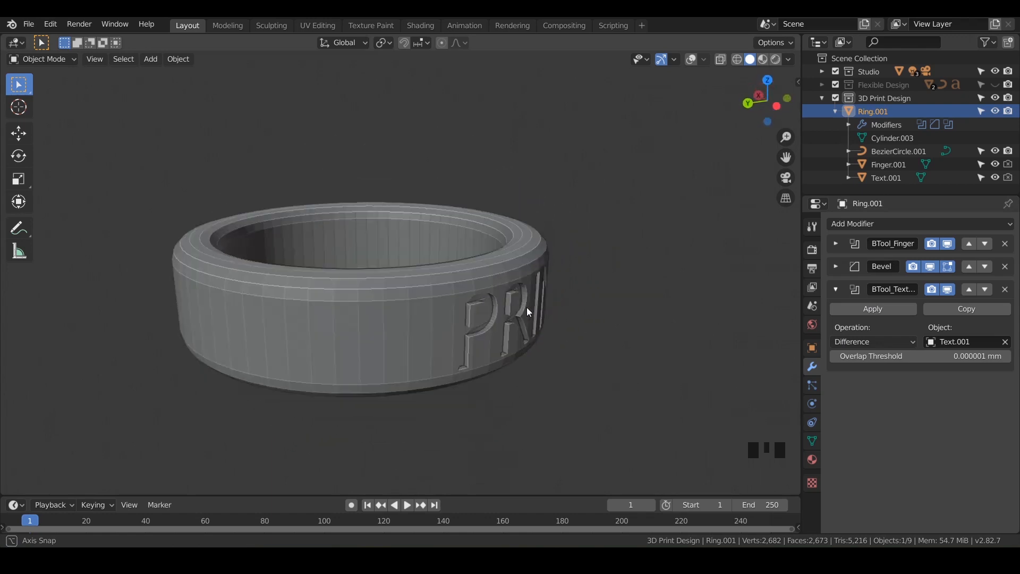
left_click_drag(527, 311, 415, 363)
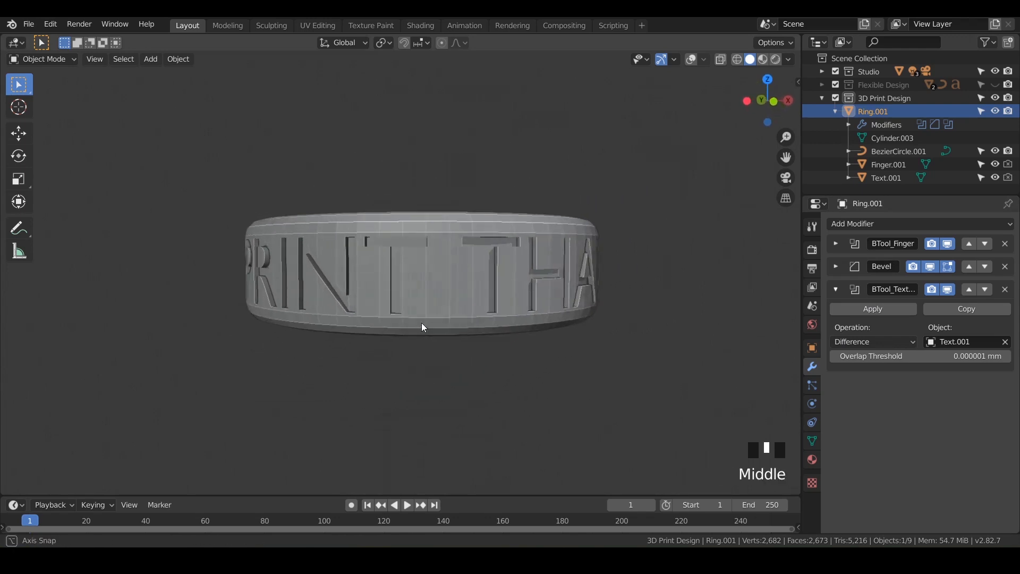
left_click_drag(421, 327, 435, 334)
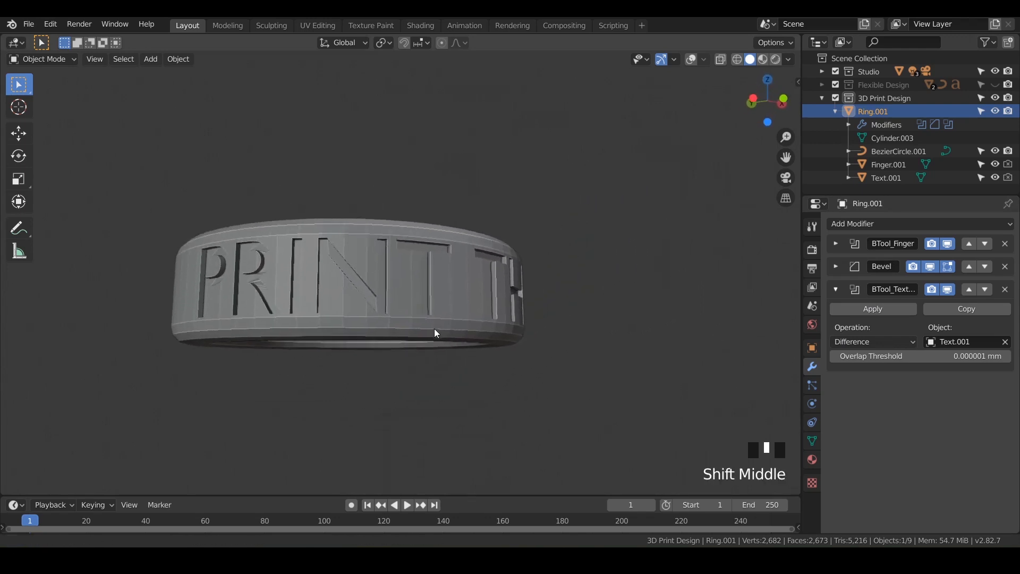
left_click_drag(435, 333, 409, 342)
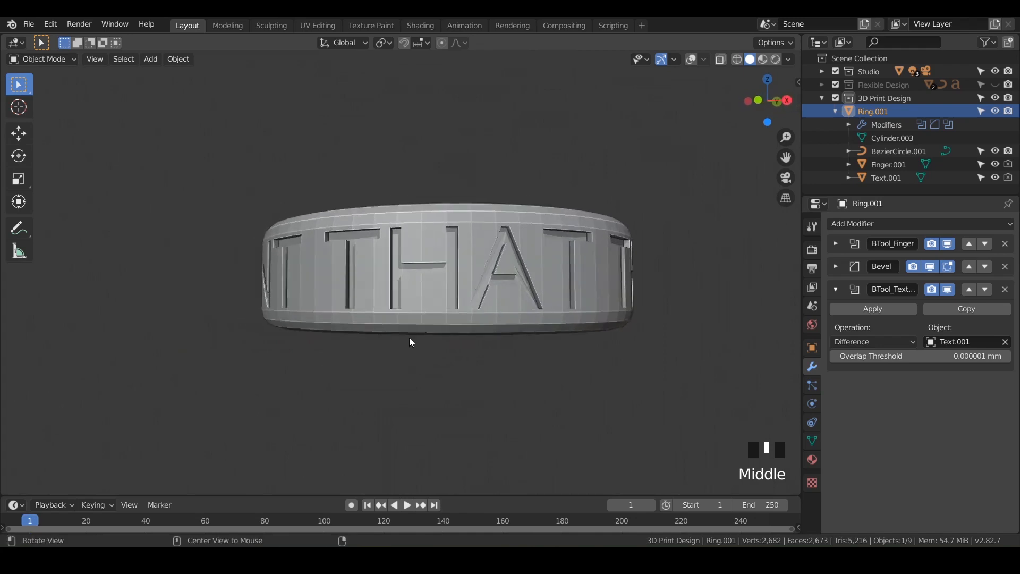